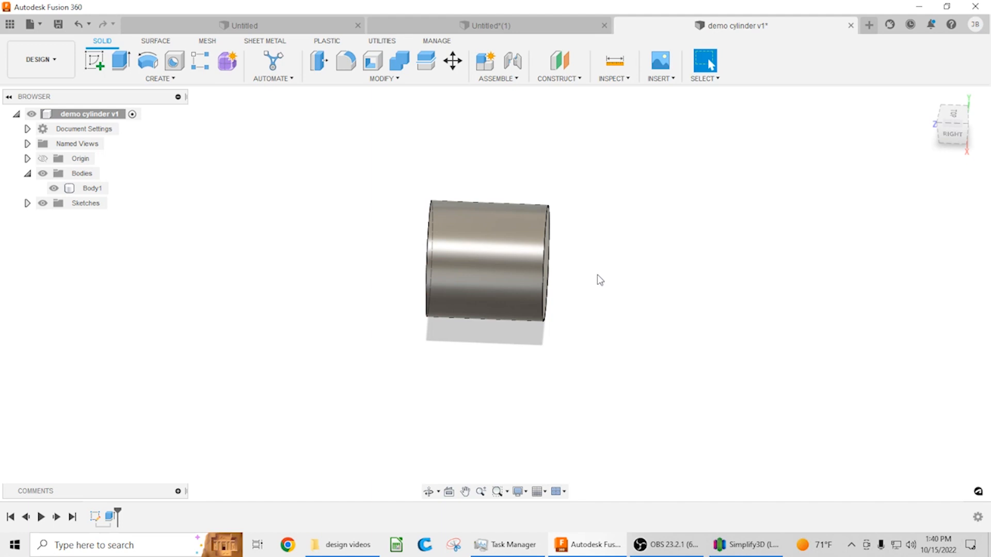
pyautogui.moveTo(605, 288)
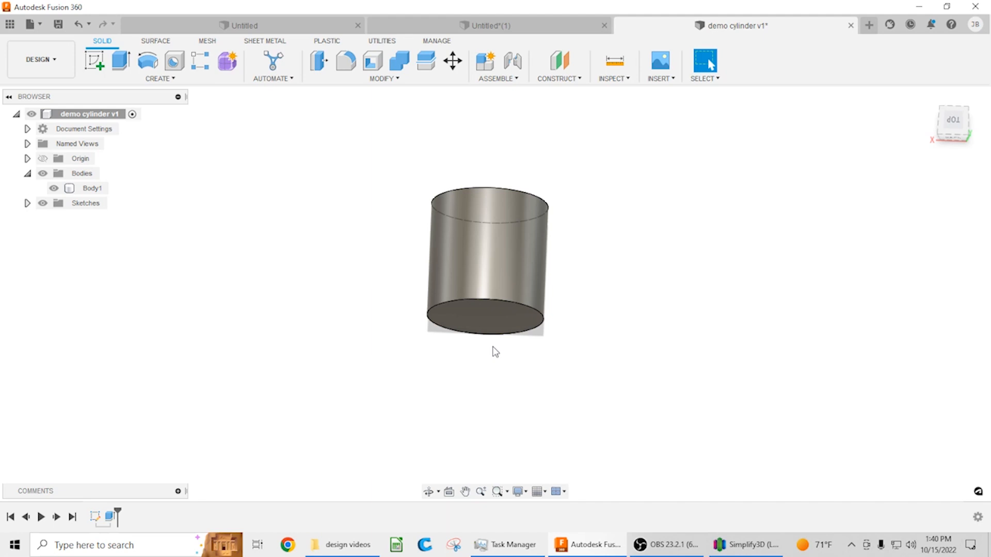
pyautogui.moveTo(473, 364)
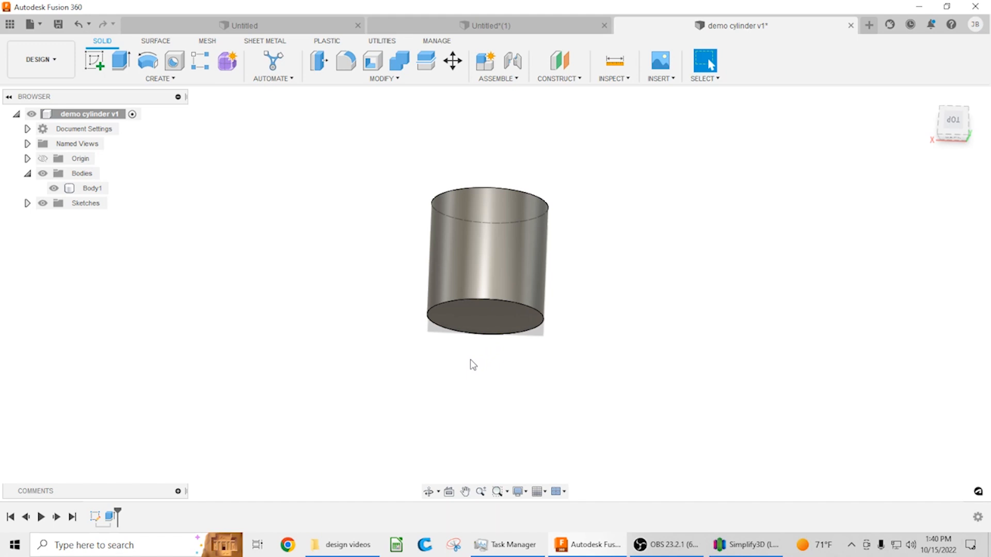
pyautogui.moveTo(465, 362)
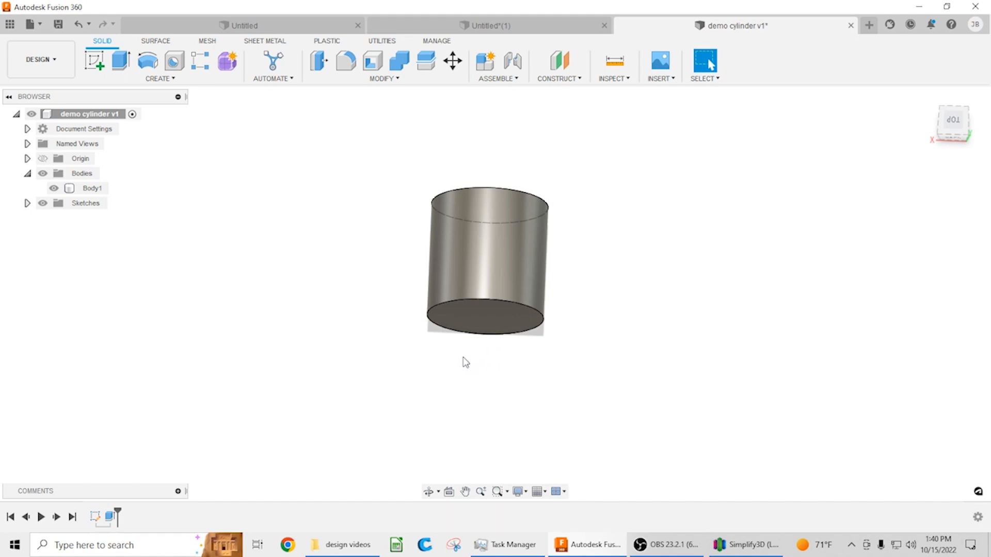
pyautogui.moveTo(456, 357)
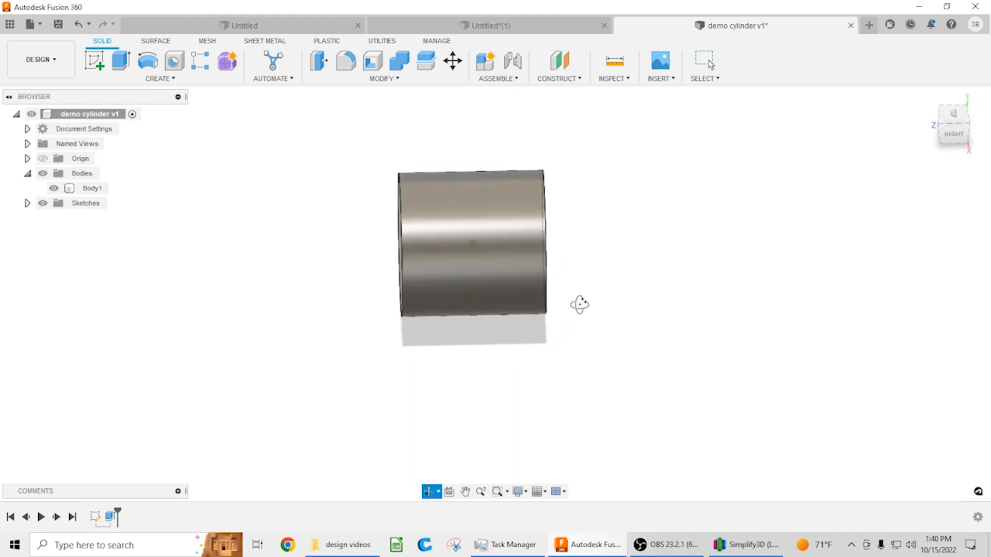
# Re-enter Simplify3D's sliced preview and limit the layer range to layer 1, a solid green disc.
pyautogui.click(745, 544)
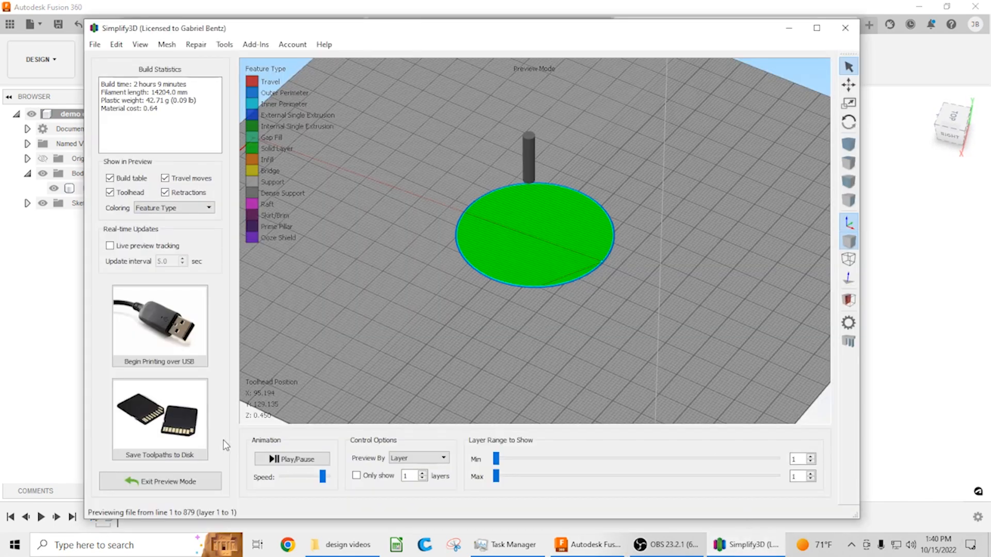
pyautogui.click(160, 482)
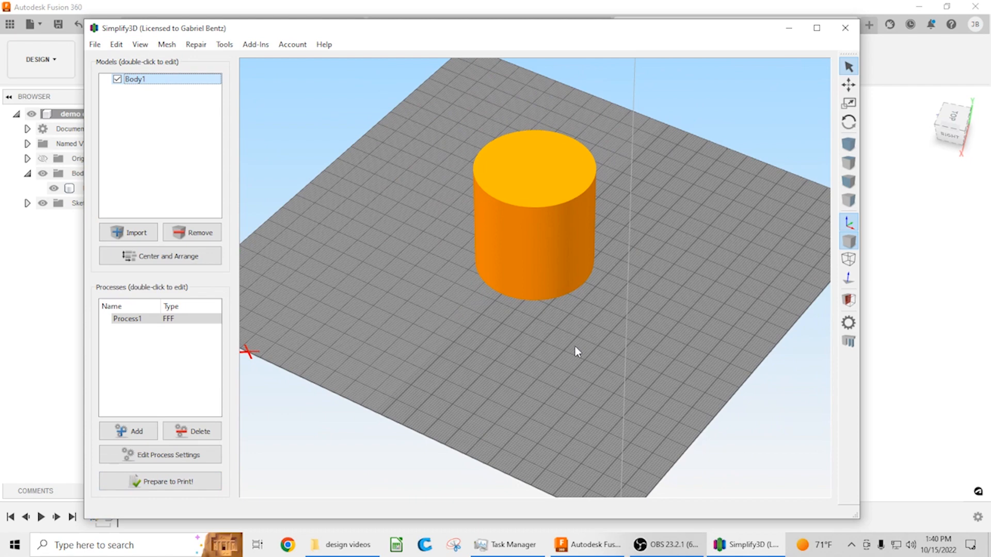
pyautogui.click(160, 481)
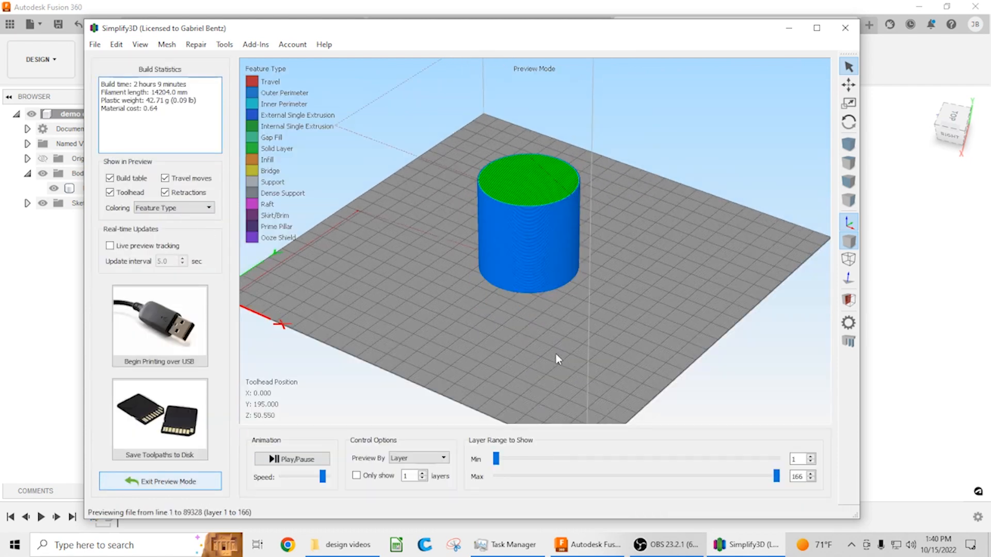
pyautogui.moveTo(776, 476); pyautogui.dragTo(606, 476)
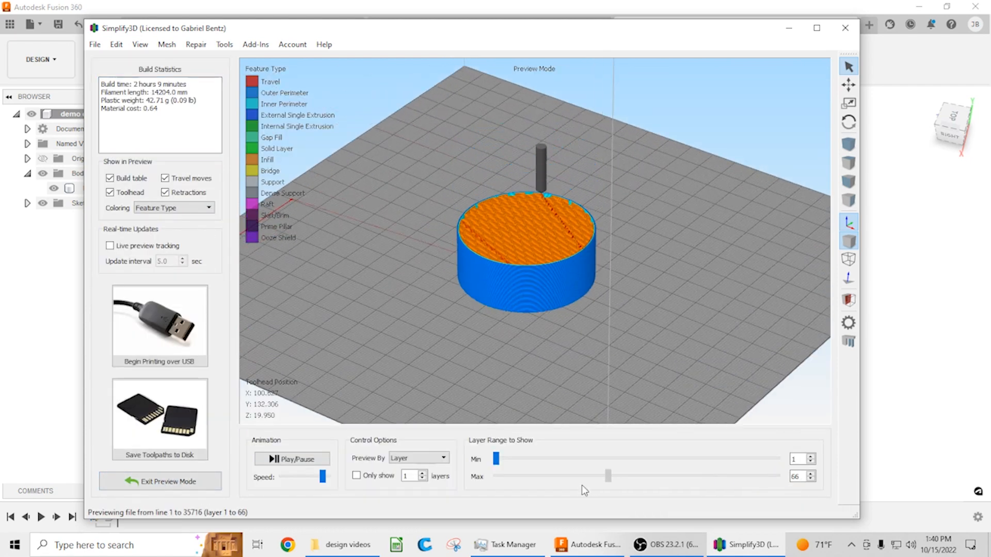
pyautogui.moveTo(608, 476); pyautogui.dragTo(496, 476)
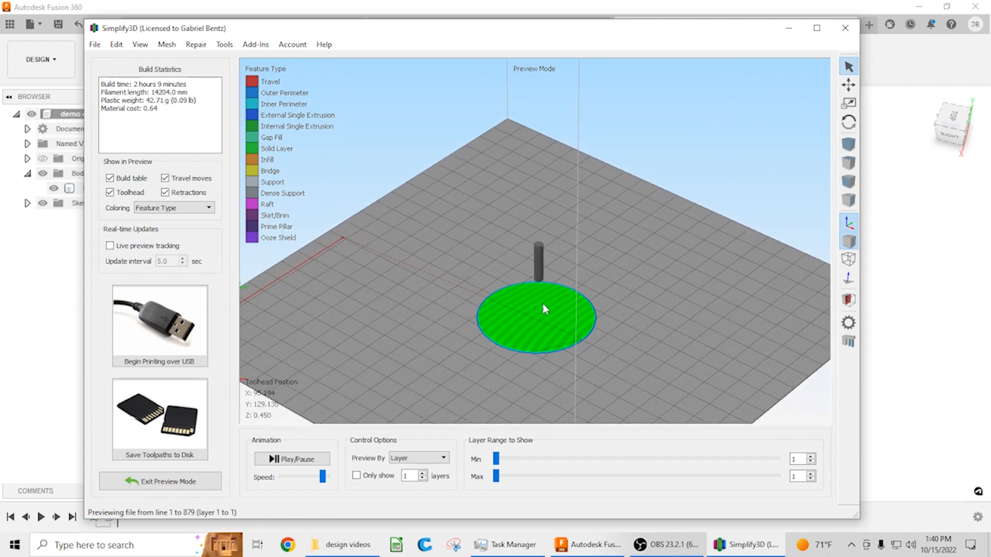
pyautogui.moveTo(536, 336)
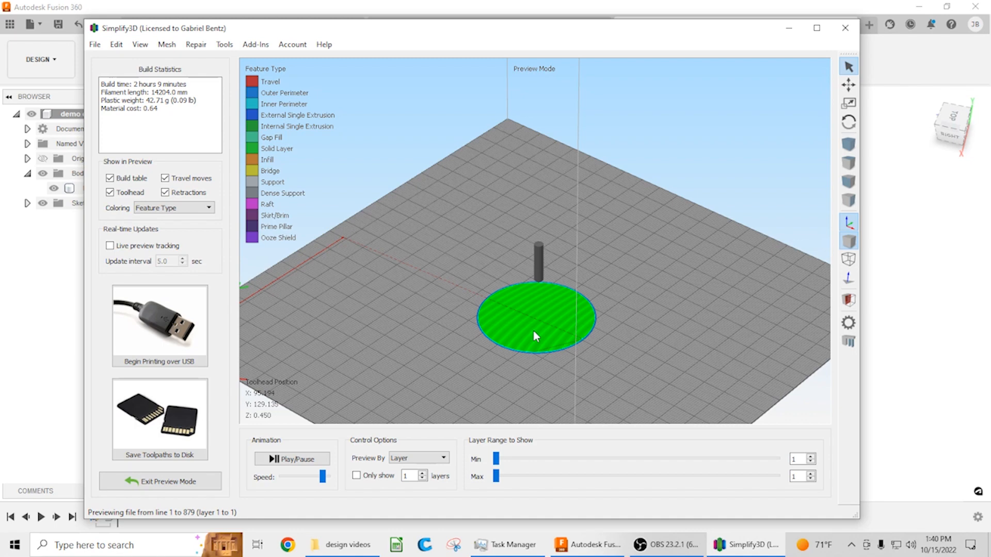
pyautogui.moveTo(542, 334)
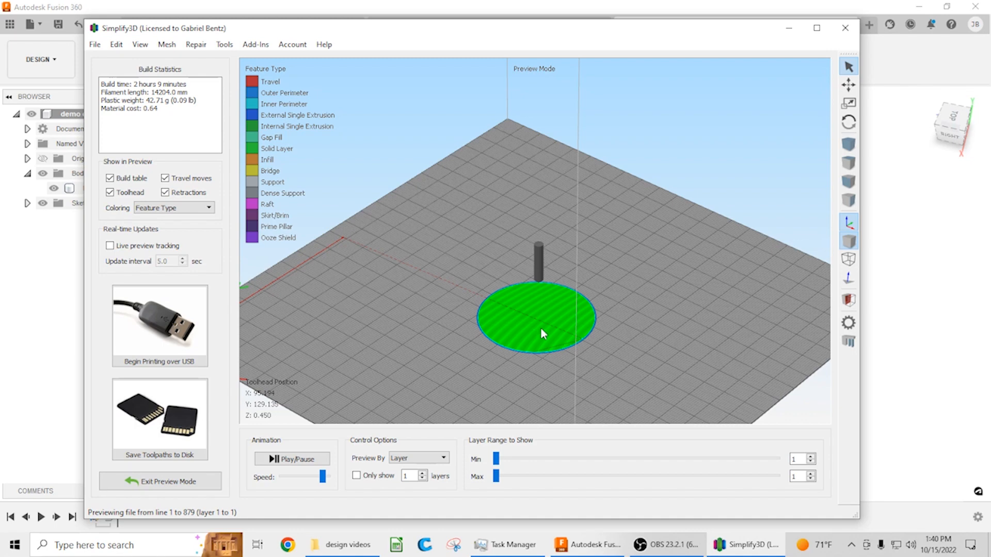
pyautogui.moveTo(241, 446)
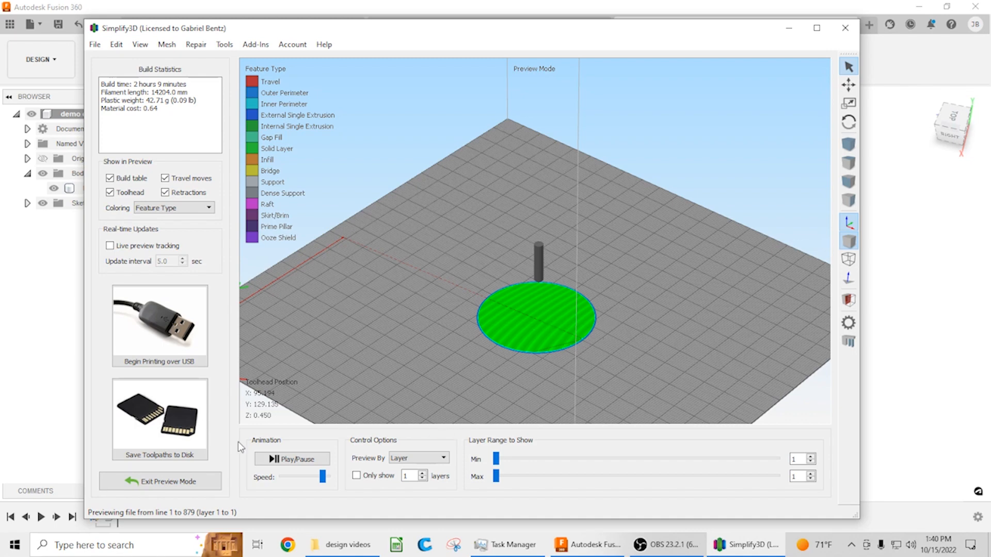
pyautogui.moveTo(525, 397)
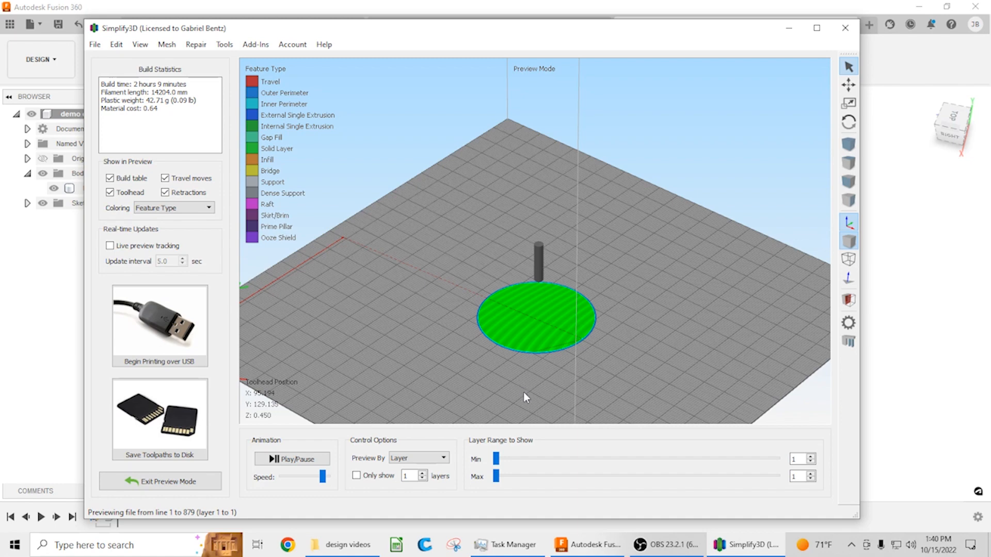
pyautogui.moveTo(630, 313)
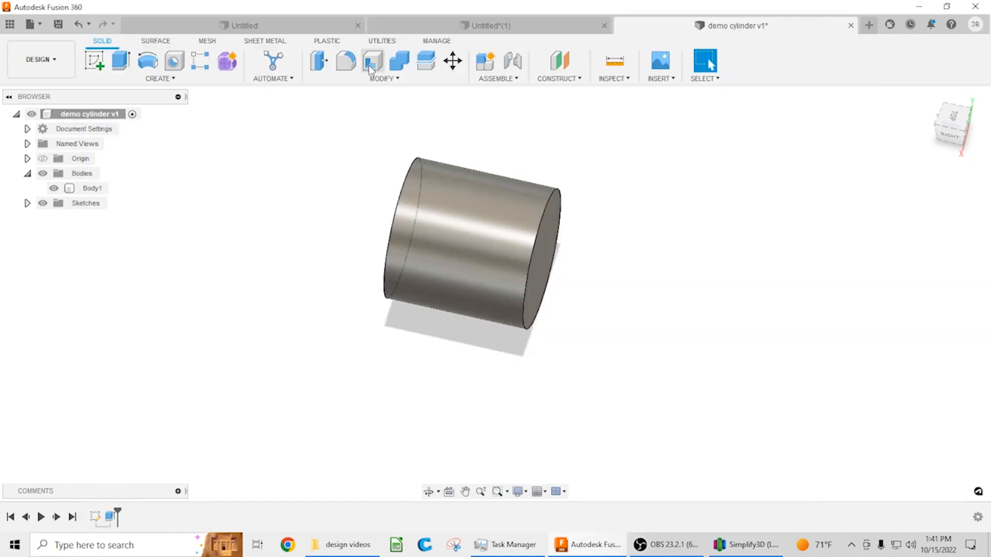
# Apply a large Chamfer to the cylinder's end edge, tapering it into a cone, and inspect it from the side.
pyautogui.click(383, 78)
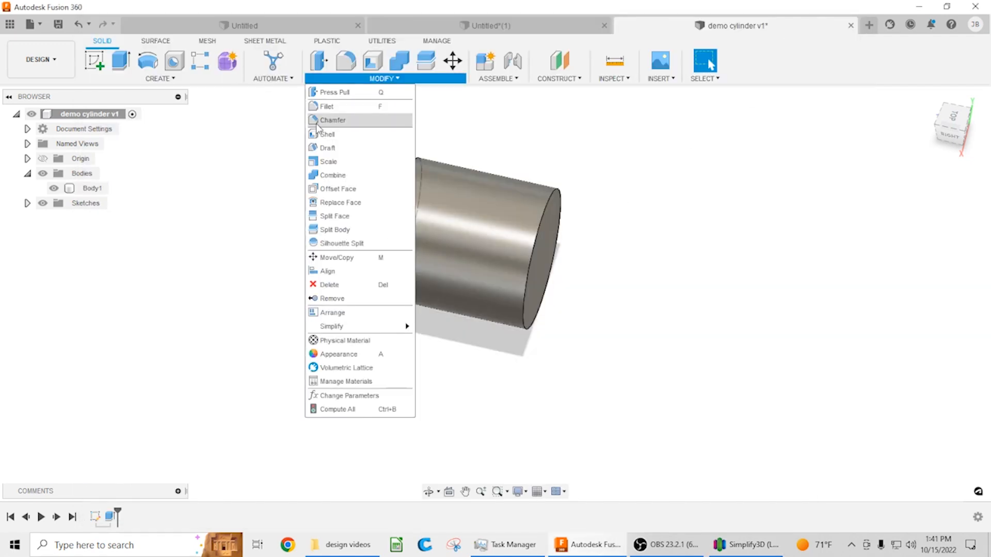
pyautogui.click(333, 119)
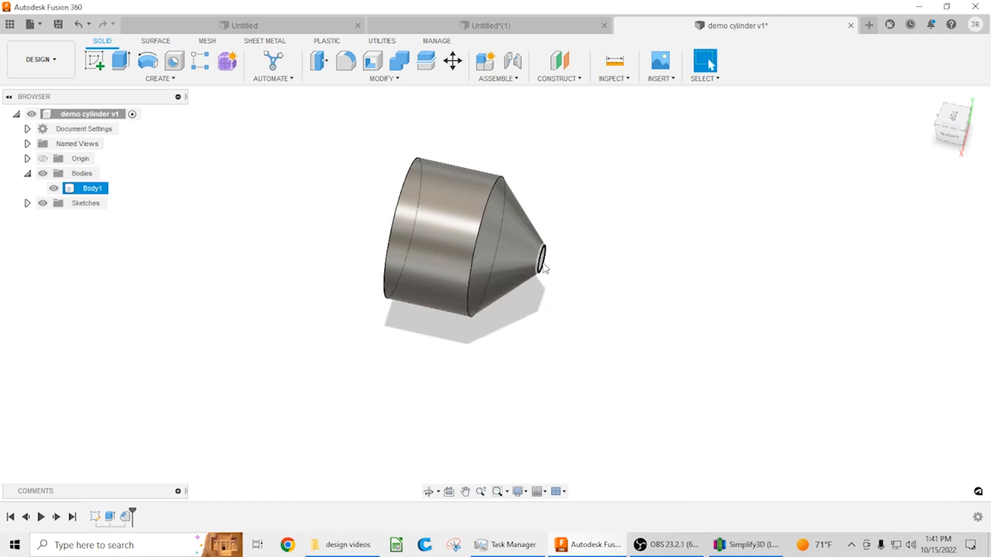
pyautogui.moveTo(544, 265); pyautogui.dragTo(486, 126)
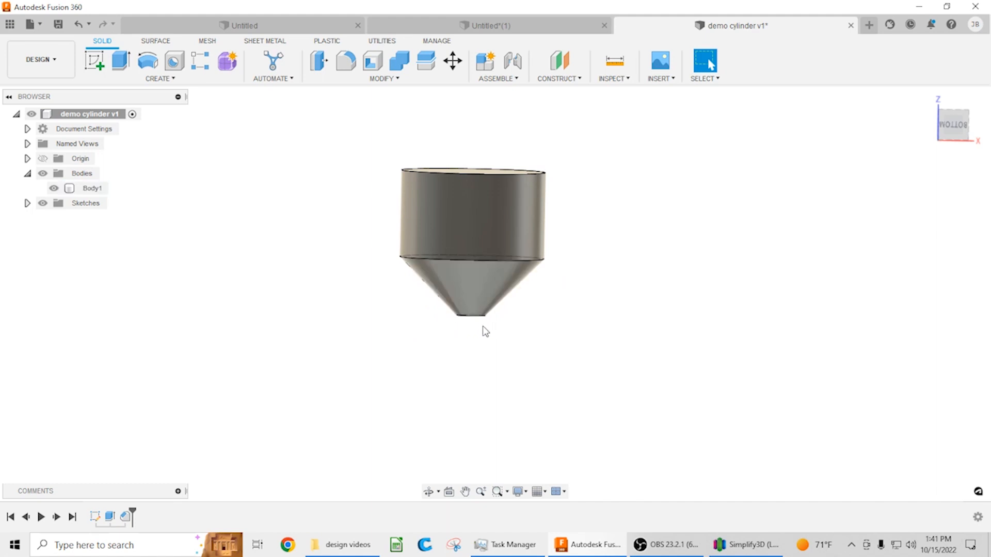
pyautogui.click(457, 321)
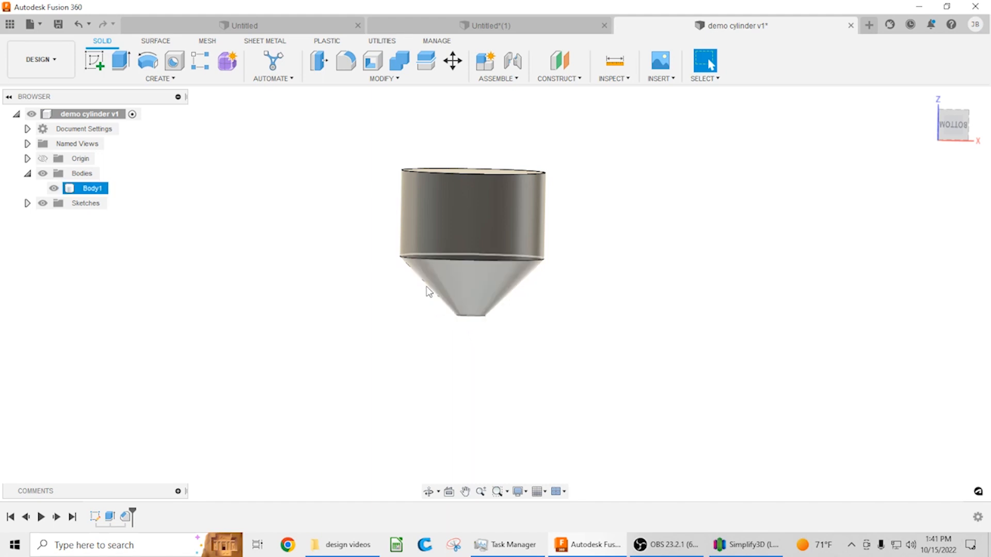
pyautogui.click(435, 291)
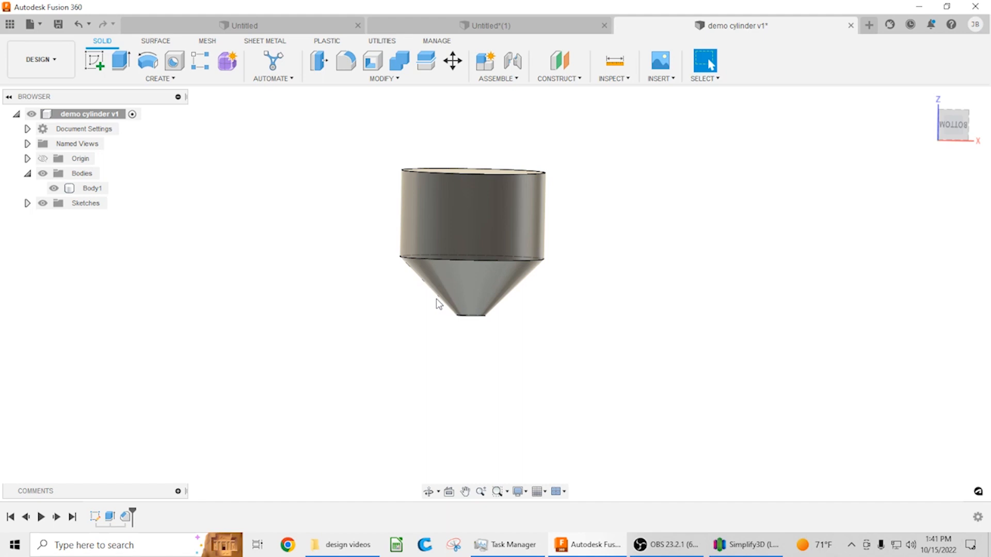
pyautogui.click(467, 294)
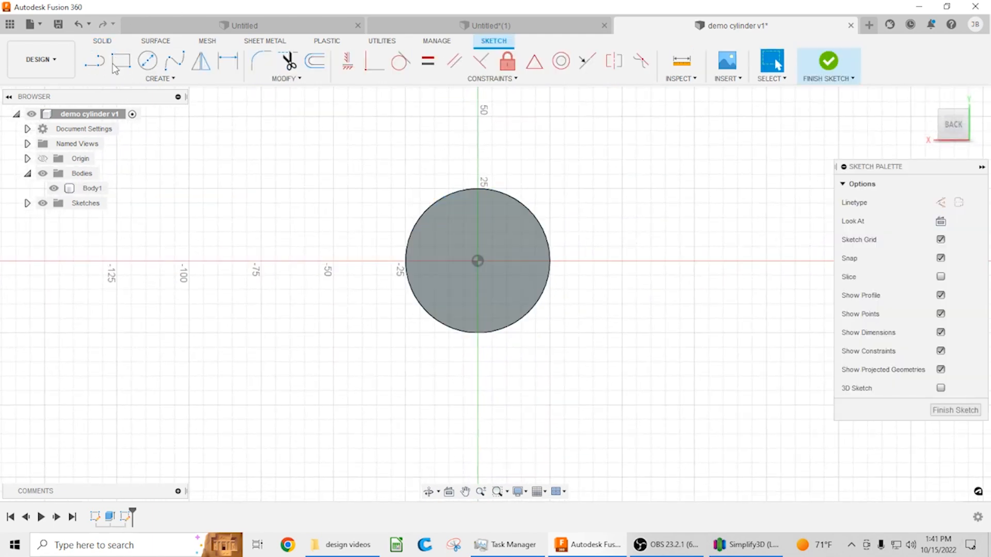
# Finish the bottom-face circle sketch and start an extrude on the inner circle profile.
pyautogui.click(147, 60)
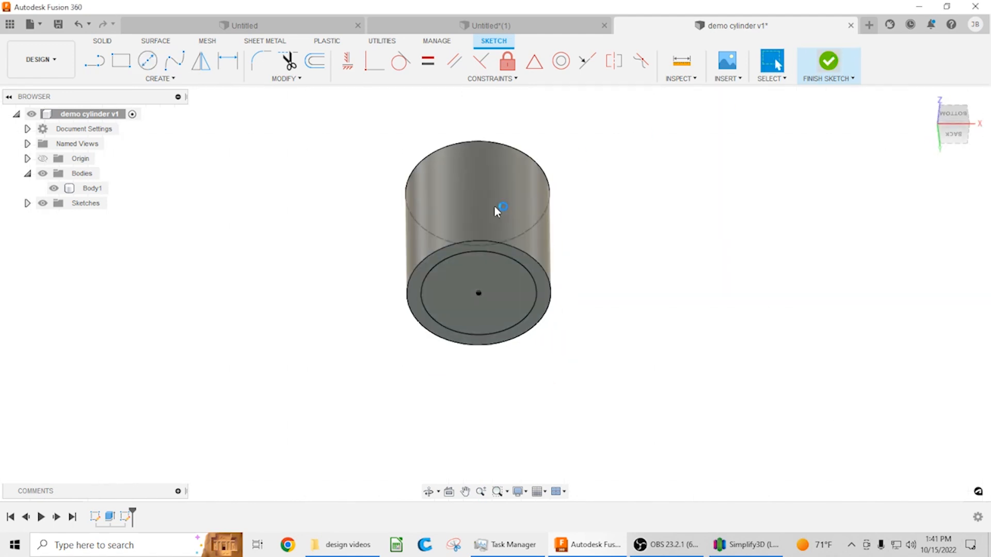
pyautogui.click(828, 60)
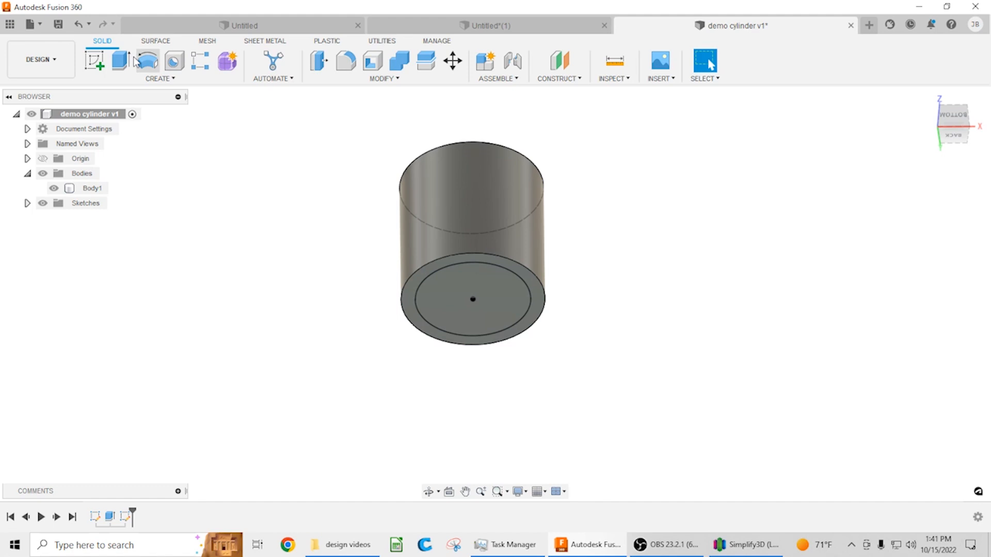
pyautogui.click(119, 61)
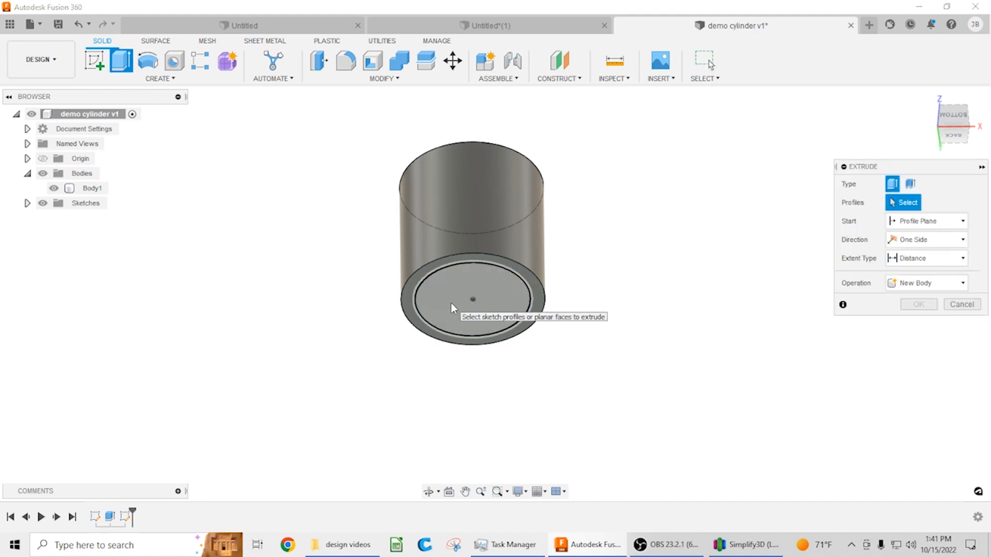
pyautogui.click(473, 297)
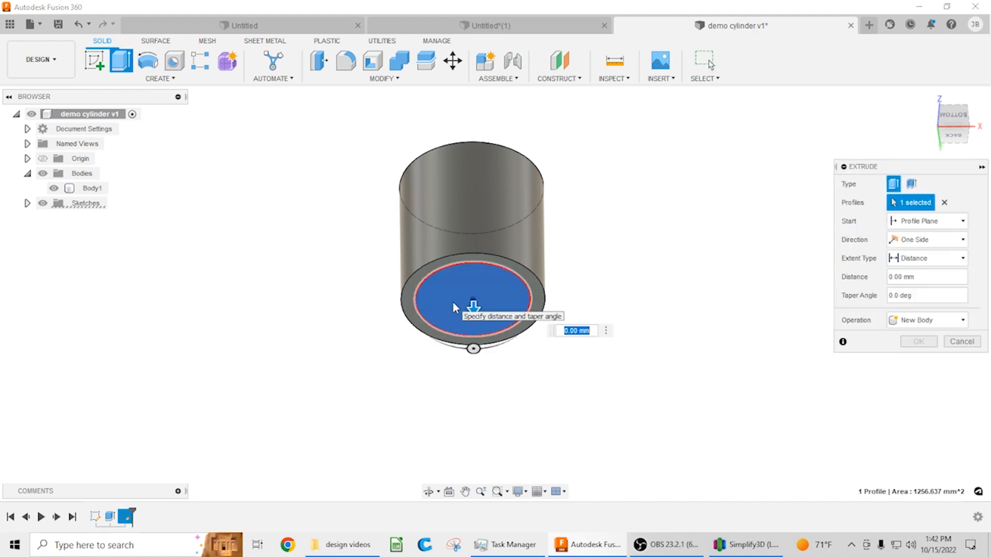
pyautogui.moveTo(611, 365)
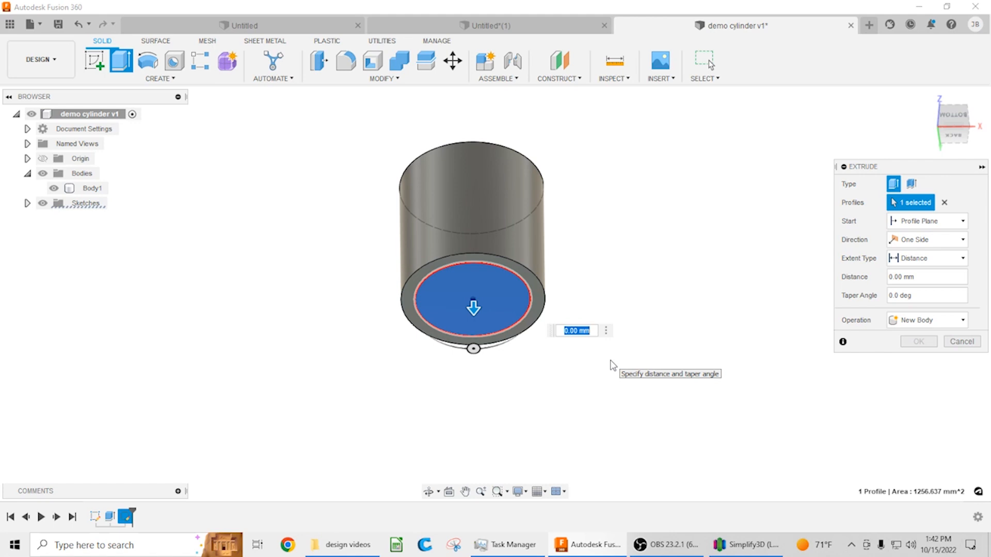
# Cut the profile -0.3 mm into the body as a shallow circular recess.
pyautogui.write('-0')
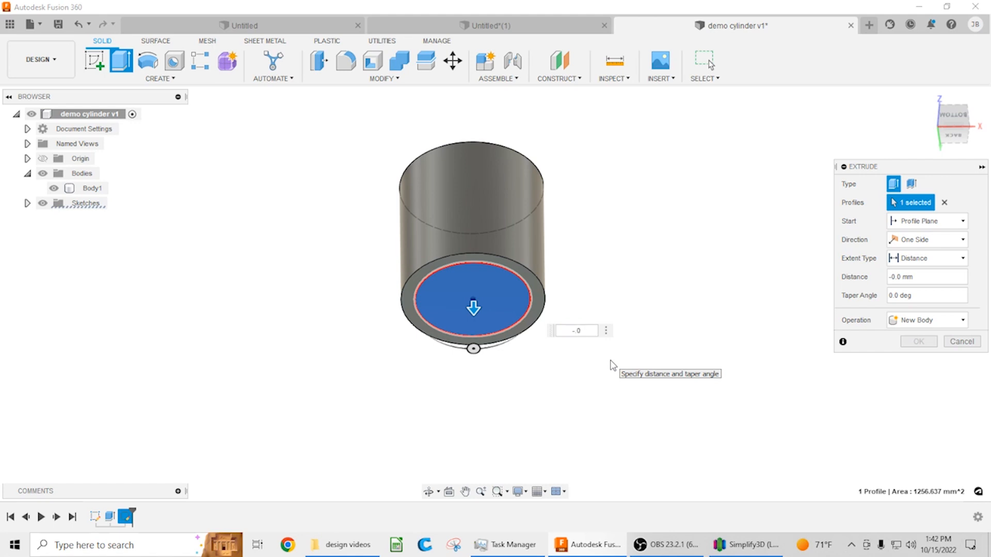
pyautogui.moveTo(473, 307); pyautogui.dragTo(473, 289)
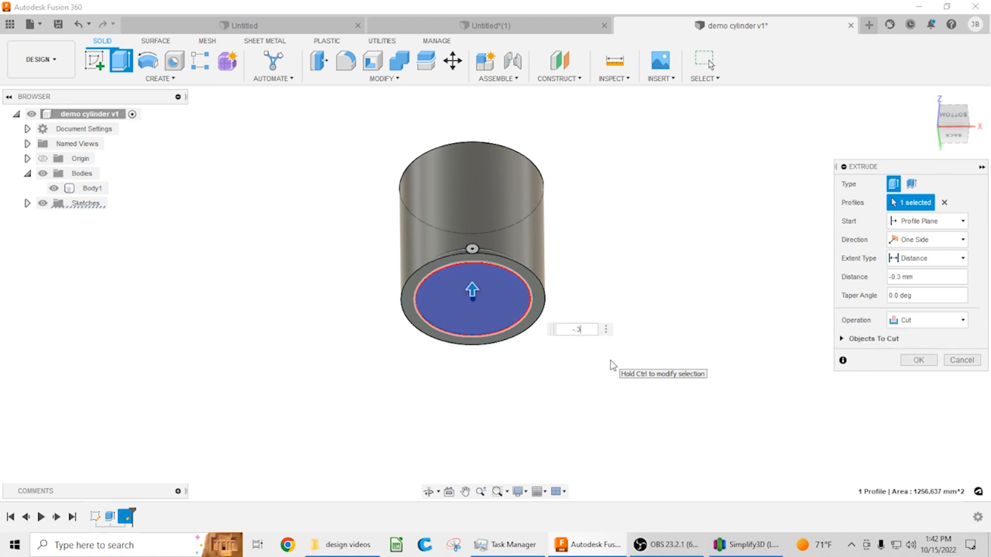
pyautogui.write('m')
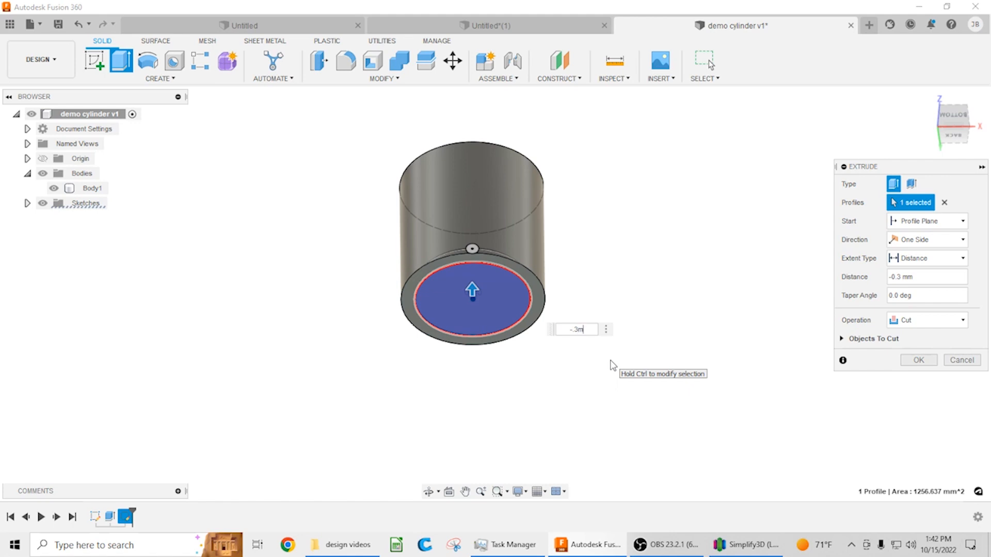
pyautogui.click(916, 359)
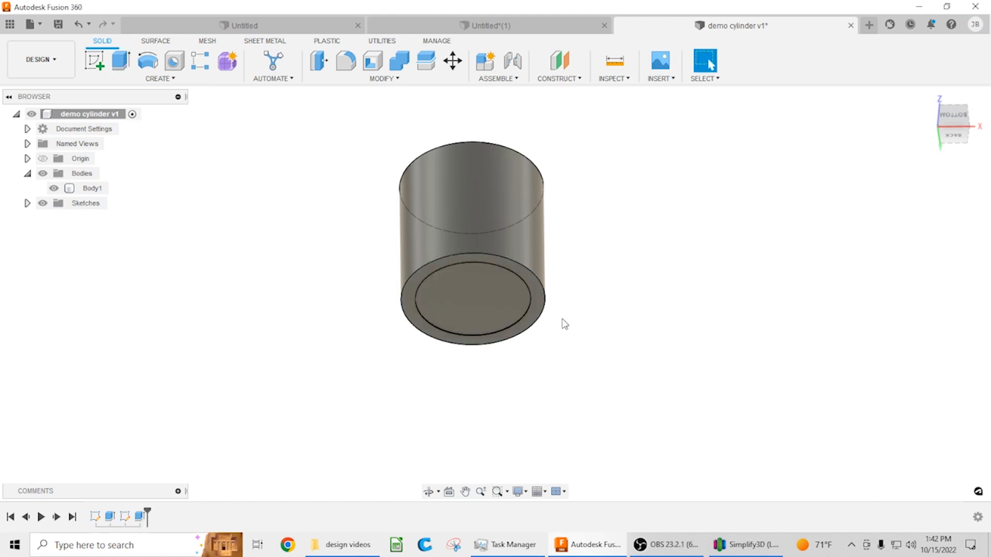
pyautogui.moveTo(565, 324); pyautogui.dragTo(505, 362)
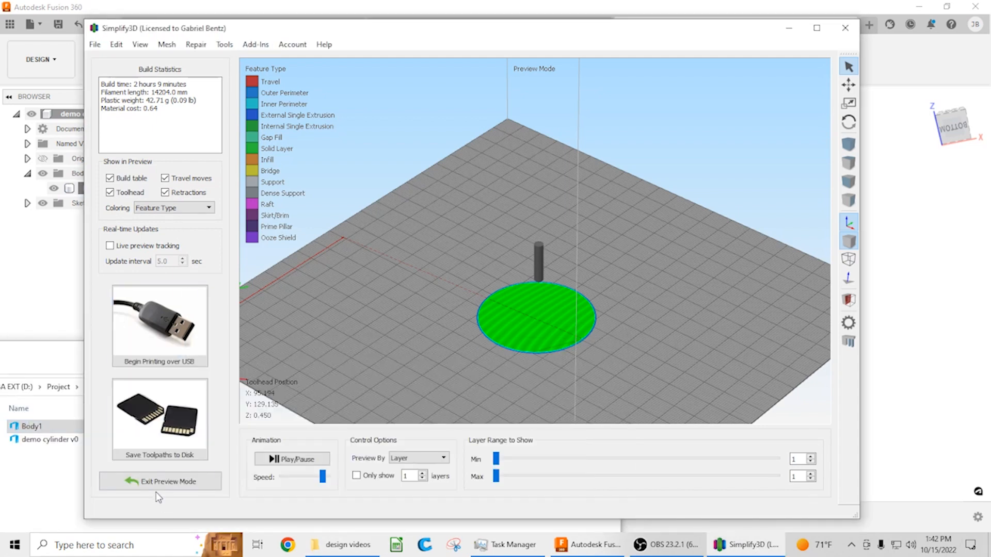
# Import the newly exported recessed cylinder STL and remove the outdated Body1 copy.
pyautogui.click(160, 482)
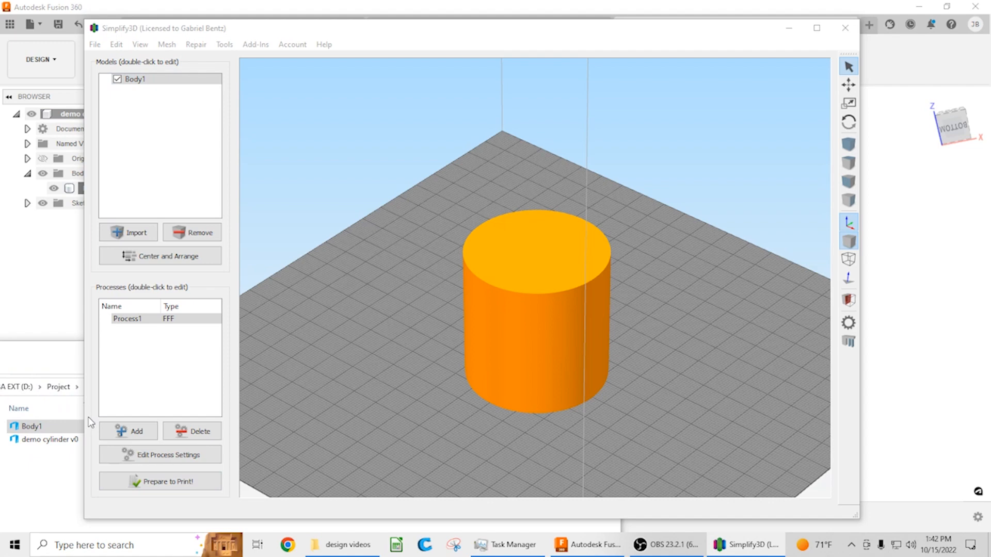
pyautogui.click(128, 232)
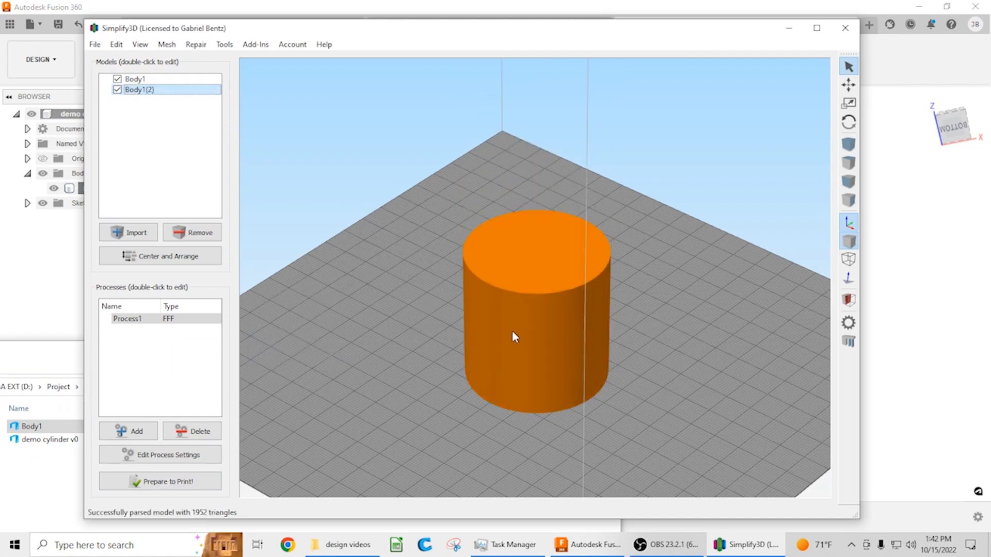
pyautogui.click(135, 78)
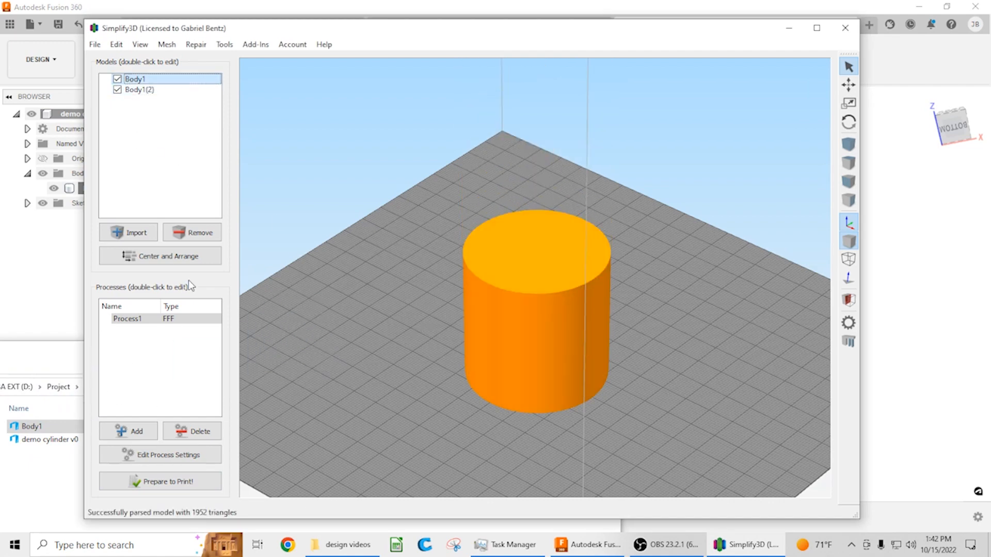
pyautogui.click(160, 481)
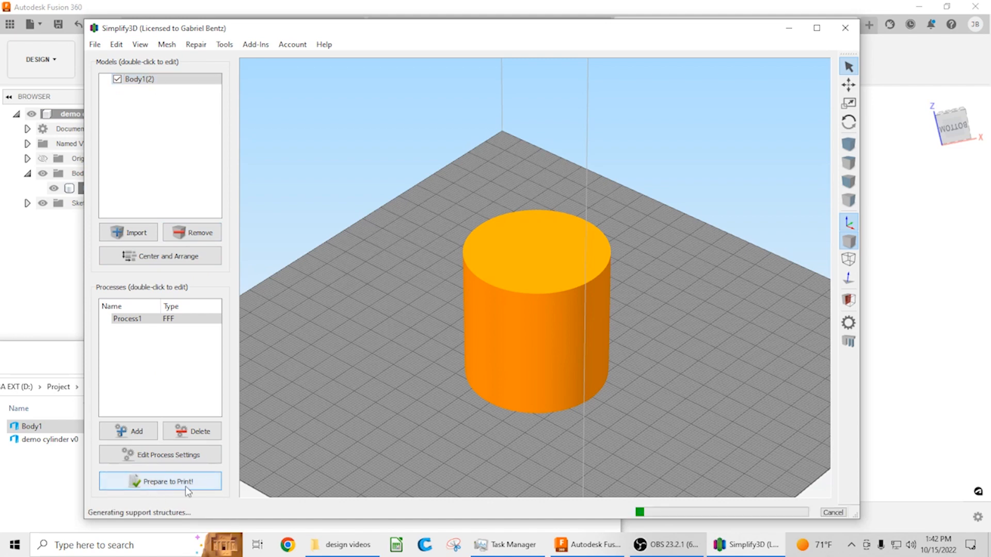
# Slice the model and preview only the first layer, zooming in on its thin green ring.
pyautogui.click(160, 481)
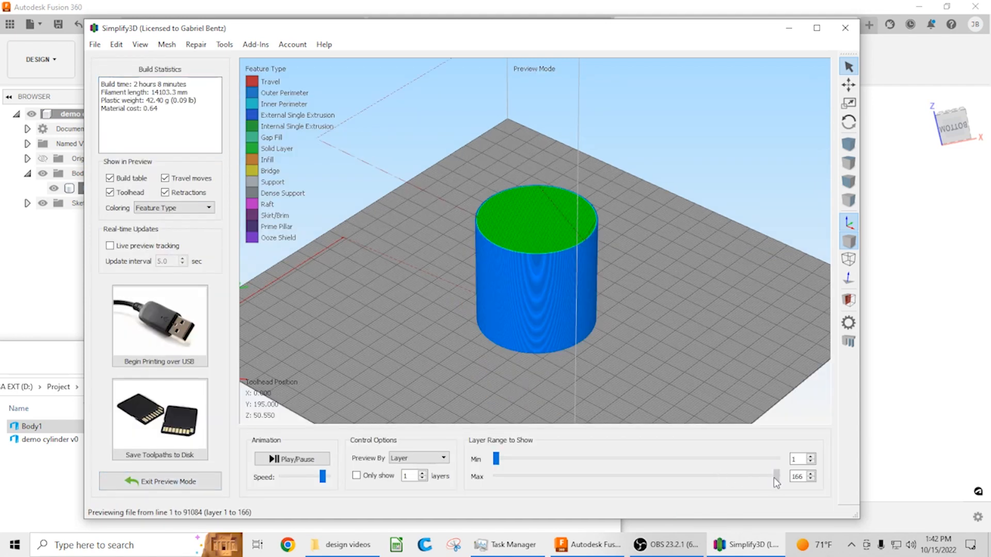
pyautogui.moveTo(776, 475); pyautogui.dragTo(496, 476)
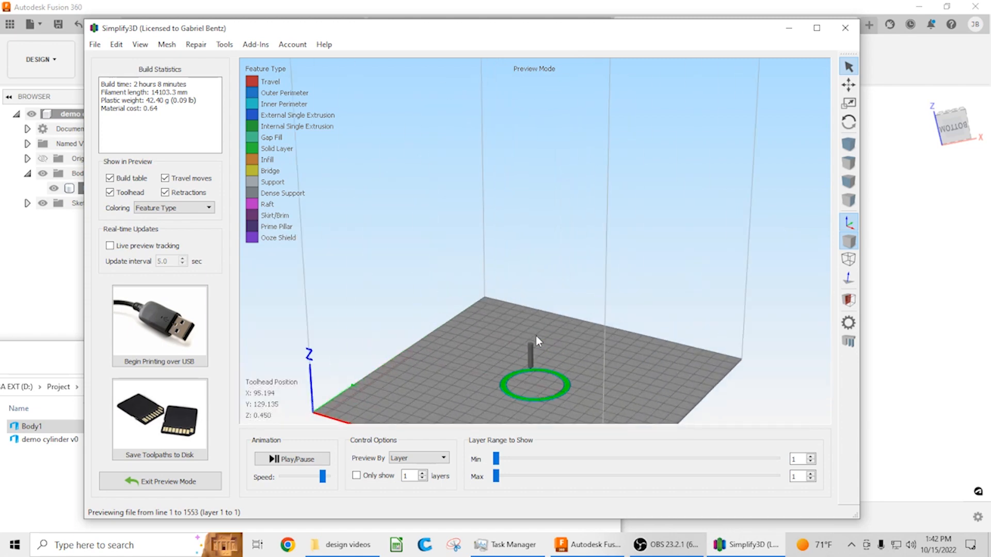
pyautogui.moveTo(536, 342); pyautogui.dragTo(558, 350)
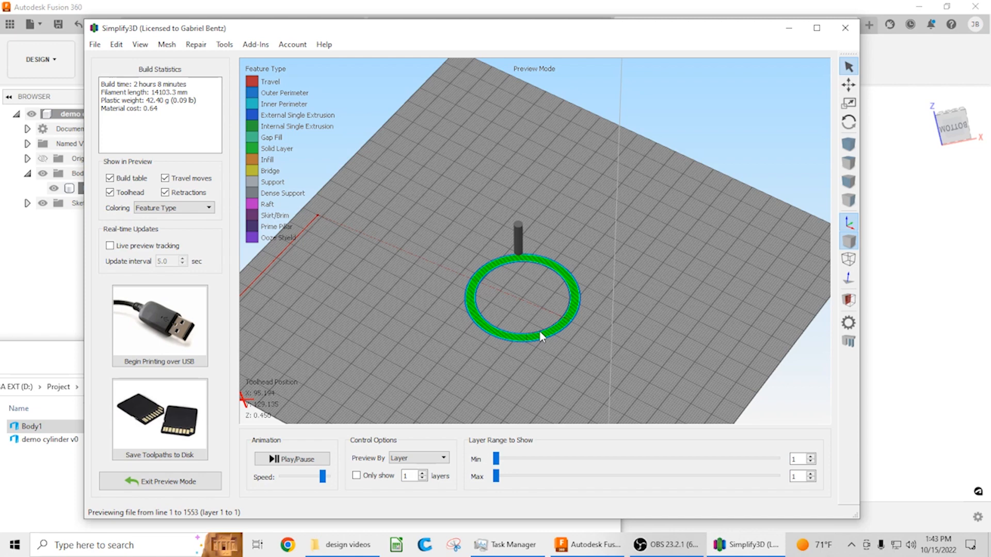
pyautogui.moveTo(444, 365)
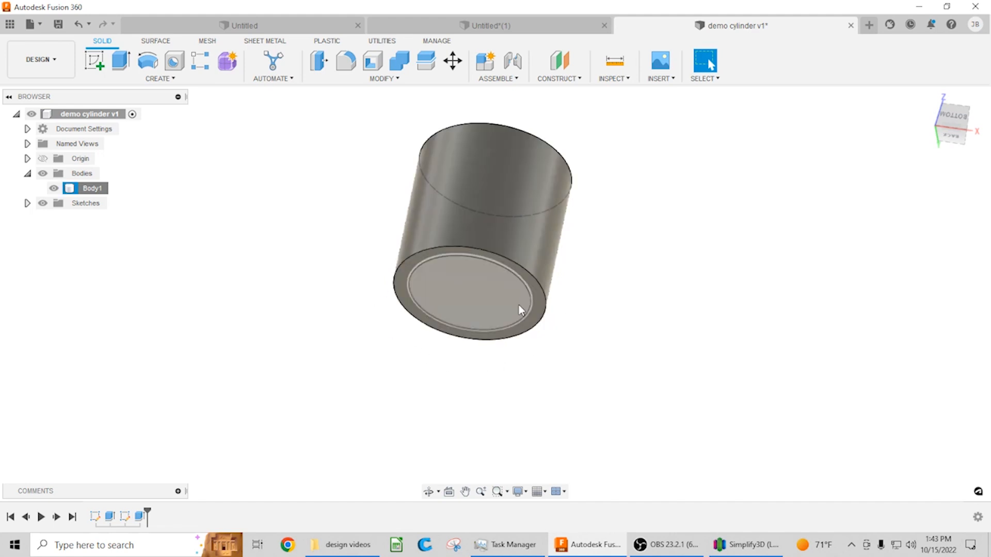
pyautogui.moveTo(478, 319)
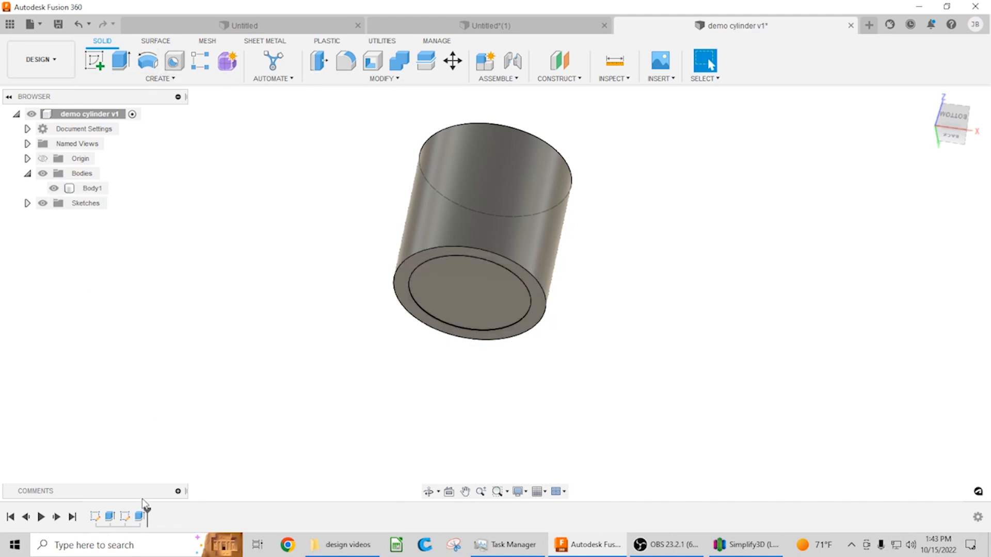
# Deepen the bottom cut to 40 mm, hollowing the cylinder into a tube.
pyautogui.click(471, 297)
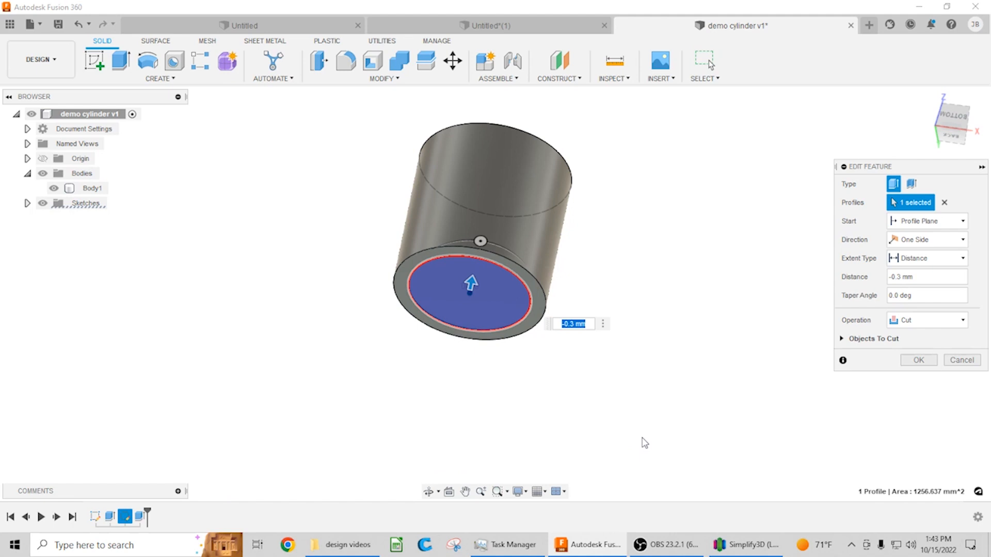
pyautogui.moveTo(641, 434)
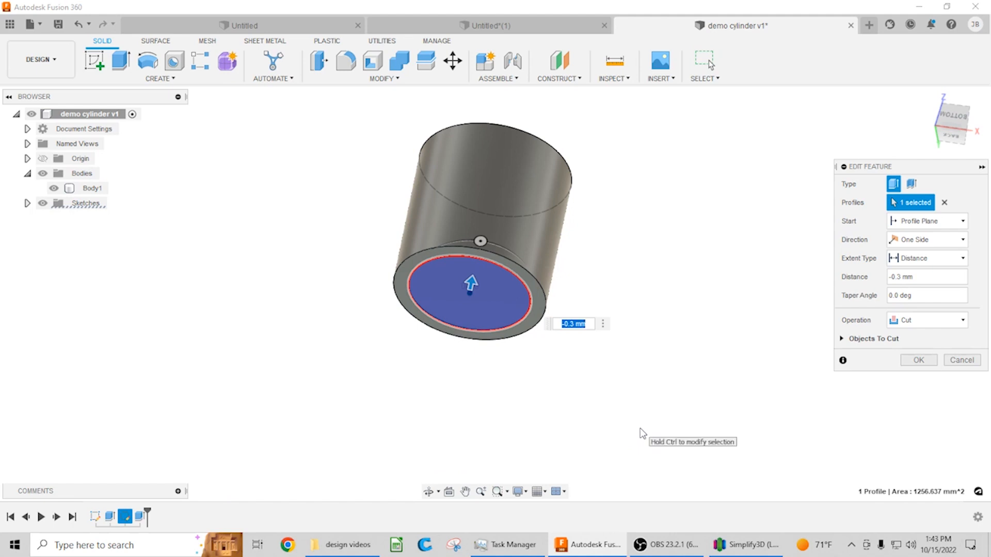
pyautogui.moveTo(669, 432)
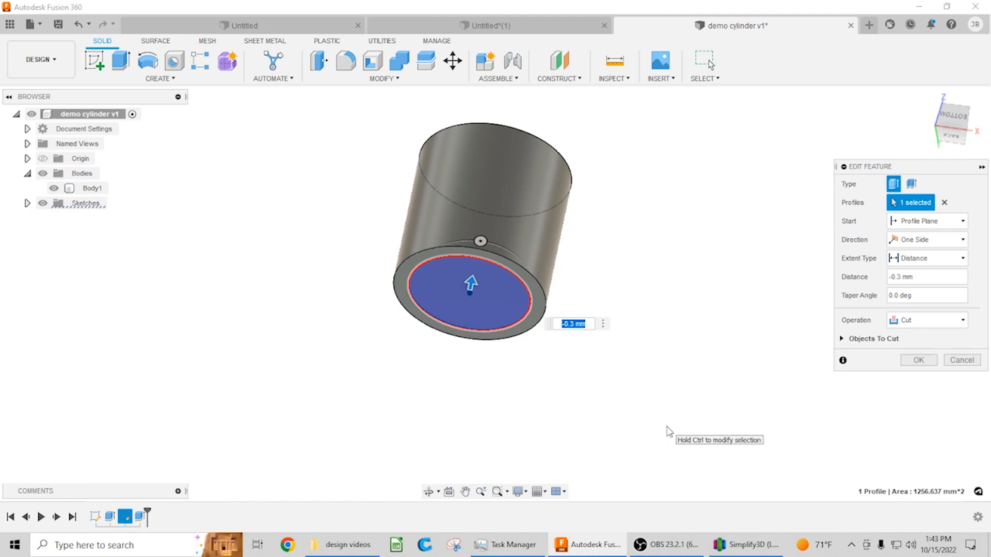
pyautogui.write('40')
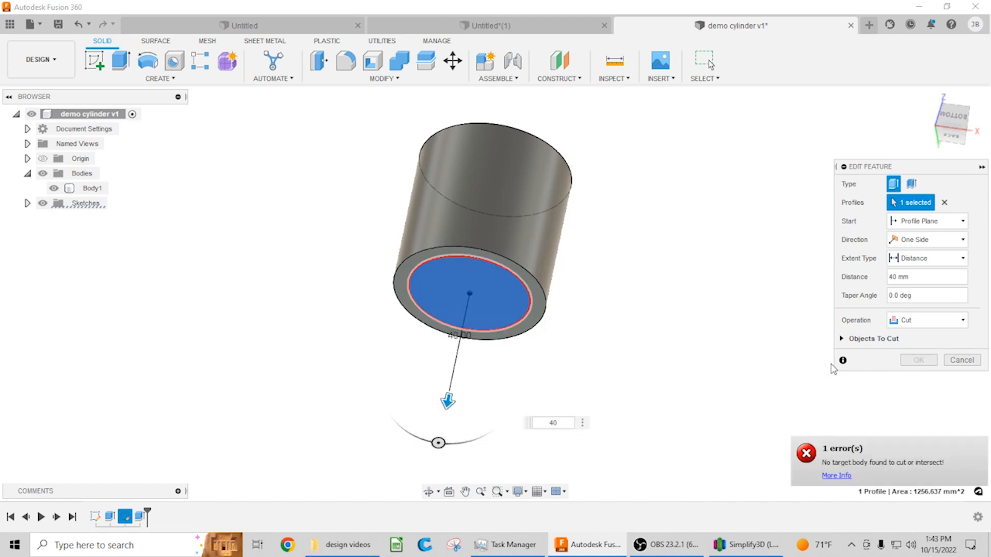
pyautogui.click(925, 276)
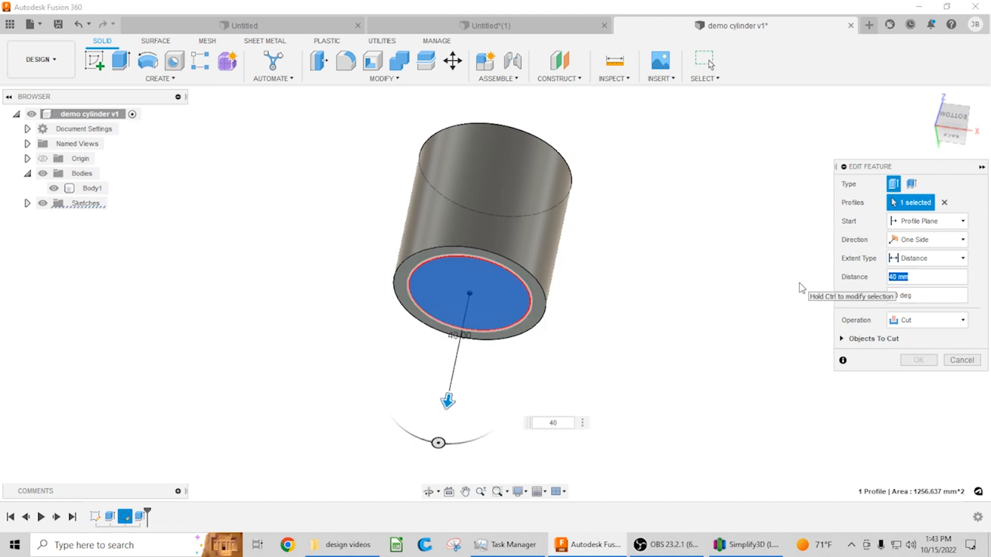
pyautogui.click(917, 359)
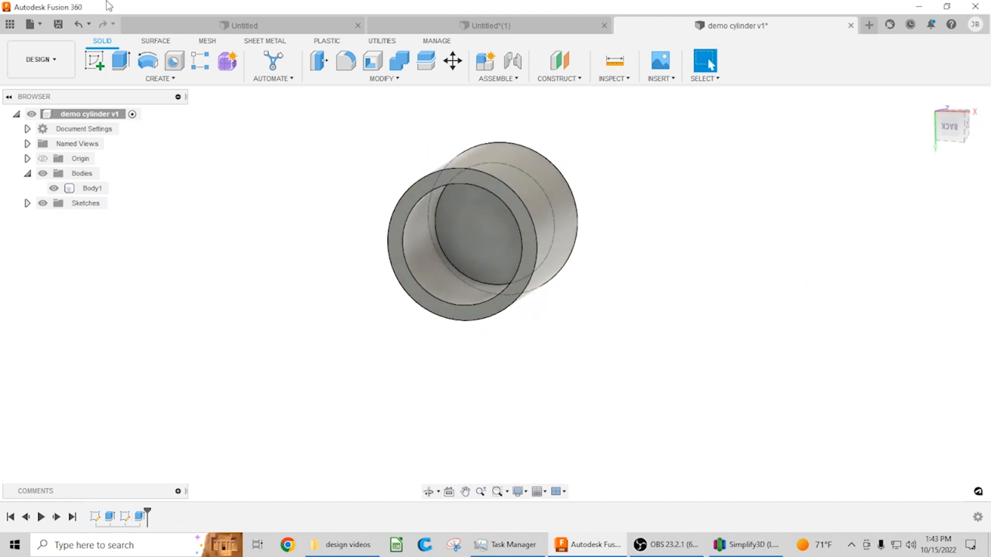
# Round the bore's inner circular end edge with a 10 mm Fillet.
pyautogui.click(382, 78)
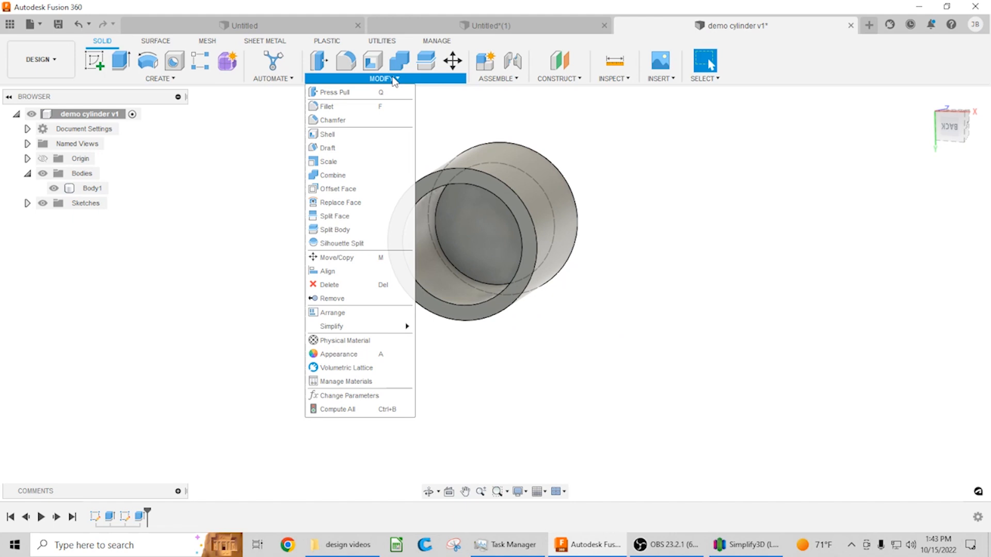
pyautogui.click(331, 119)
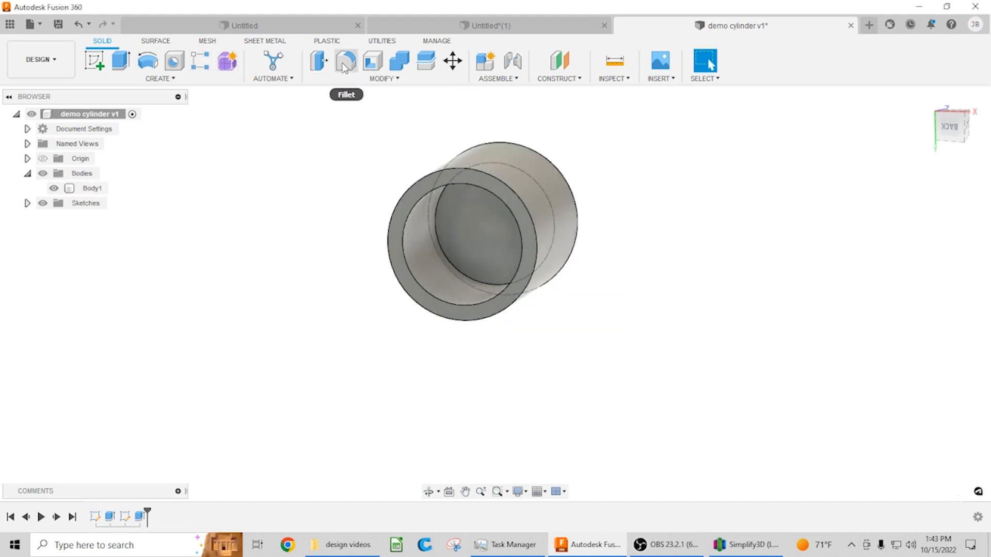
pyautogui.click(346, 61)
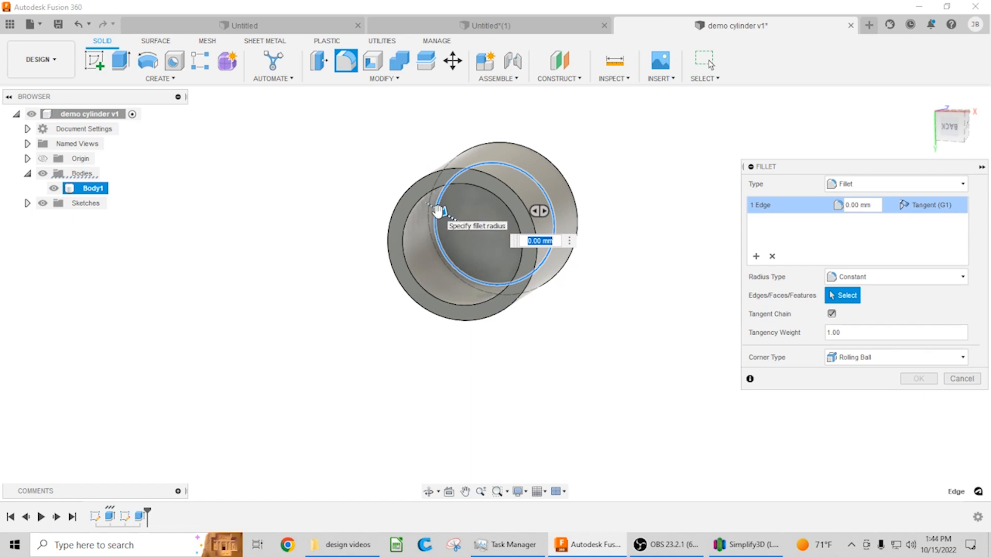
pyautogui.write('20')
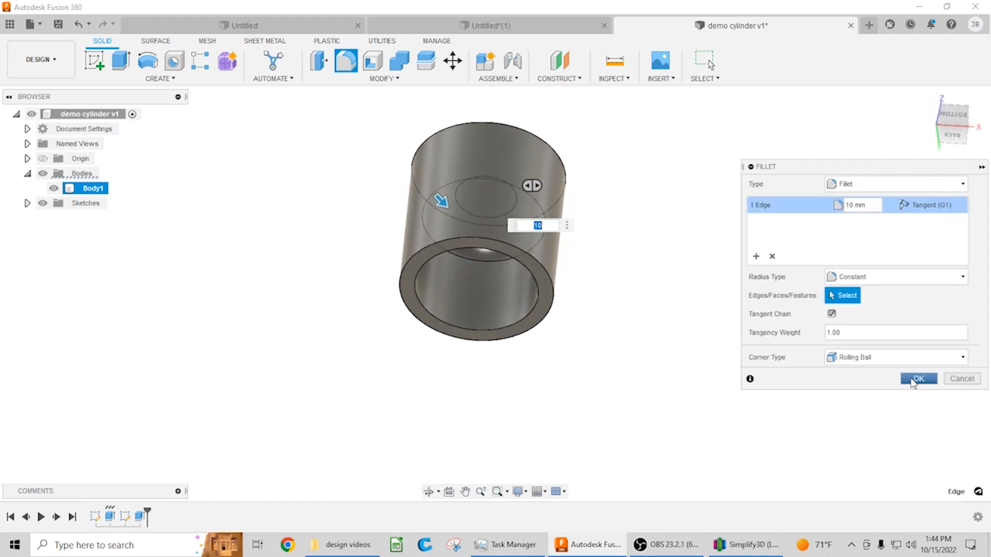
pyautogui.click(918, 378)
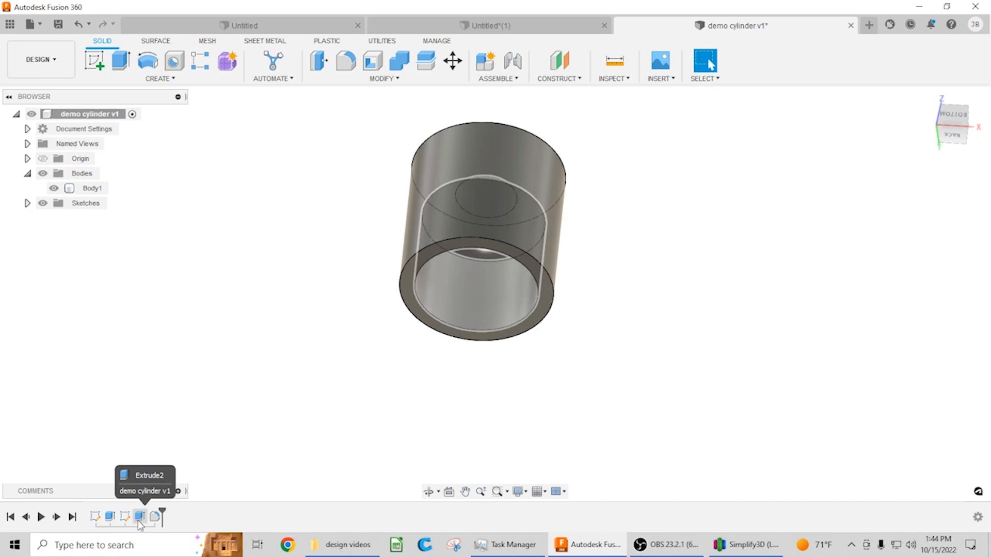
# Re-edit Extrude2 to a -20 mm depth so the filleted pocket ends inside the cylinder.
pyautogui.doubleClick(139, 517)
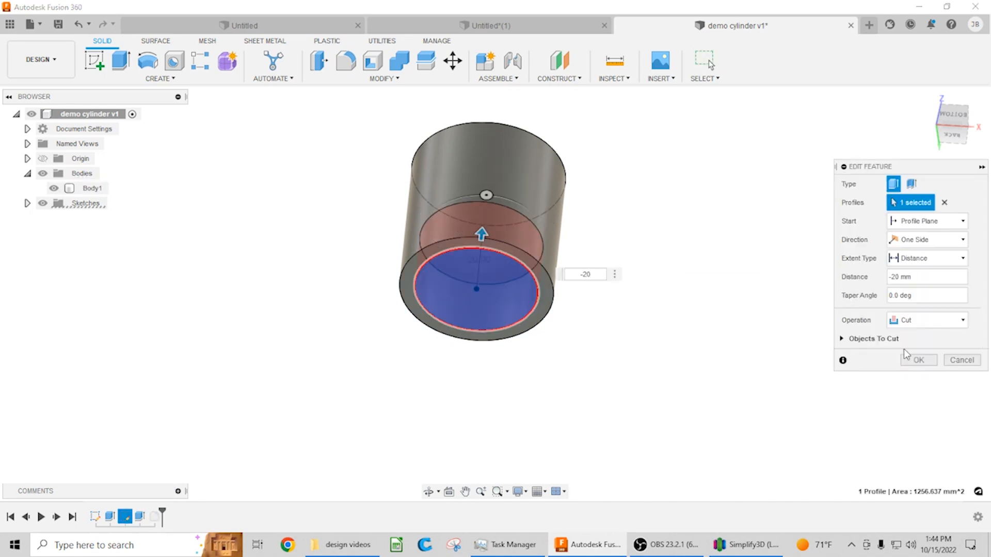
pyautogui.click(918, 359)
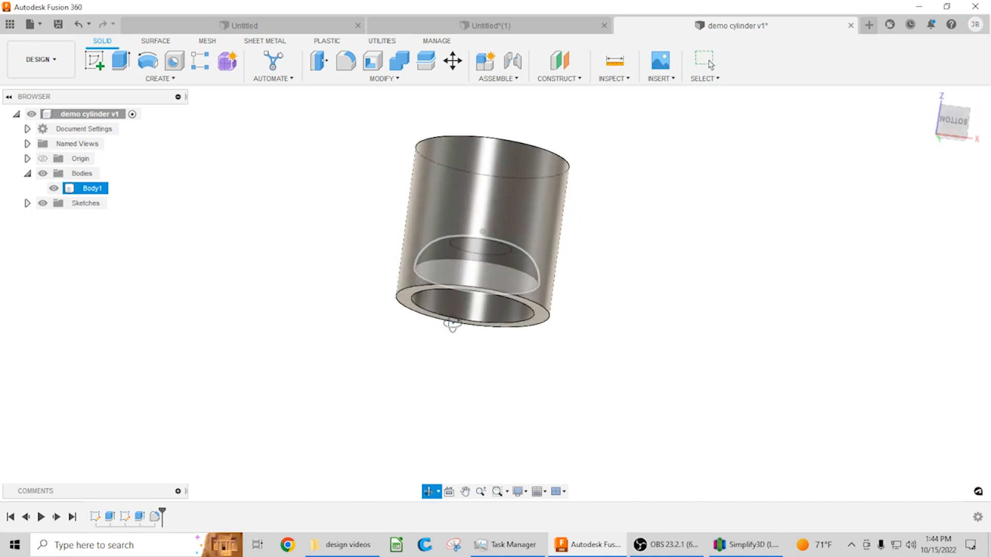
pyautogui.rightClick(92, 188)
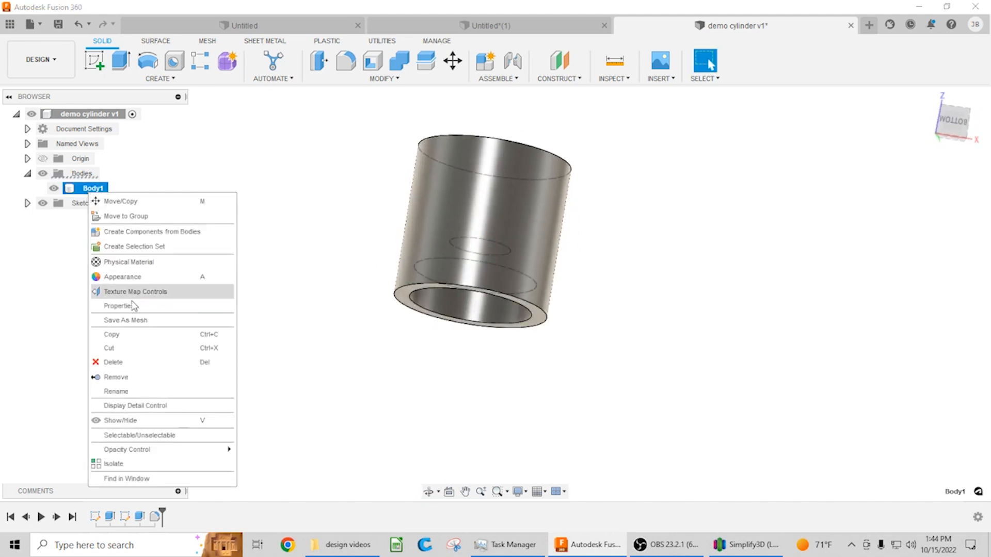
# Export Body1 as an STL mesh and orbit the cylinder to see the dome pocket underneath.
pyautogui.click(124, 320)
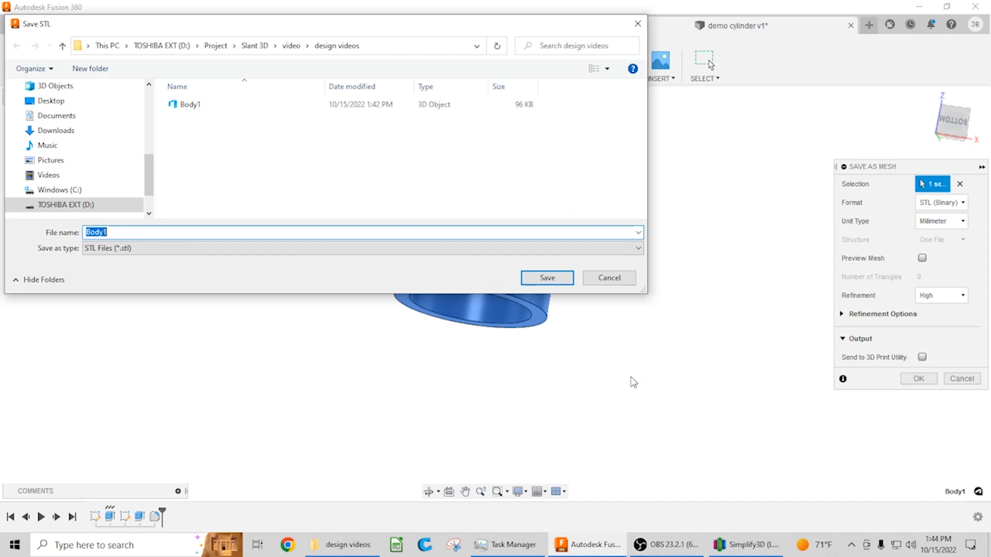
pyautogui.click(128, 232)
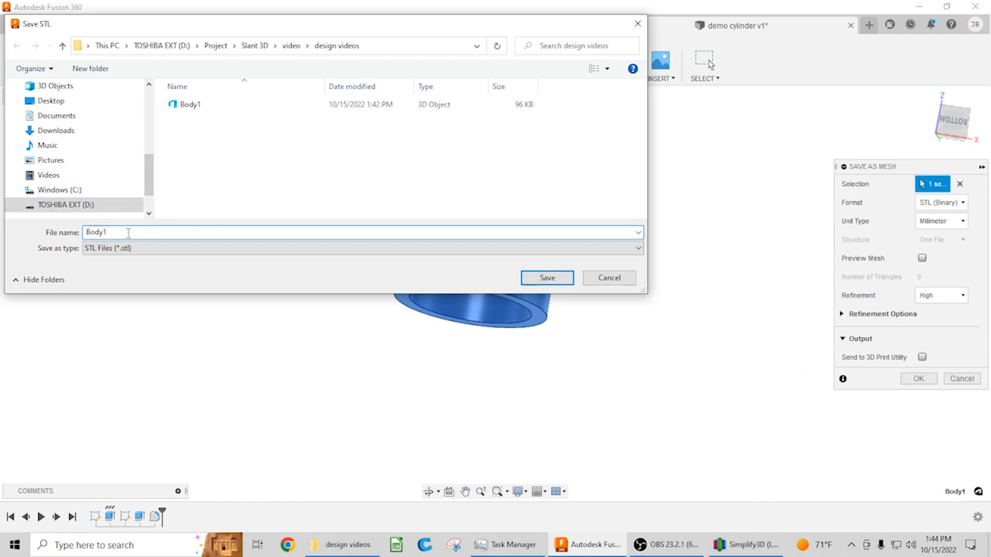
pyautogui.click(546, 277)
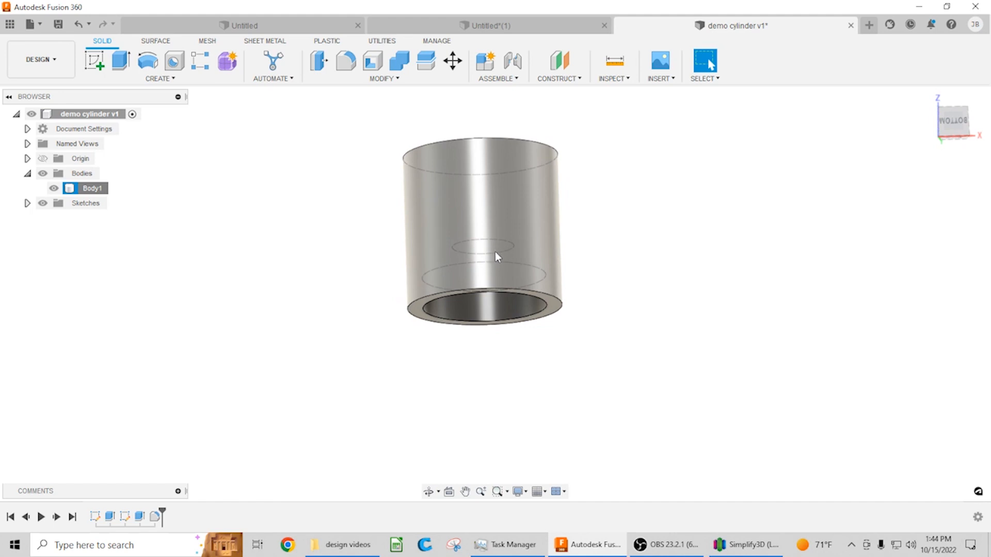
pyautogui.moveTo(496, 256); pyautogui.dragTo(388, 386)
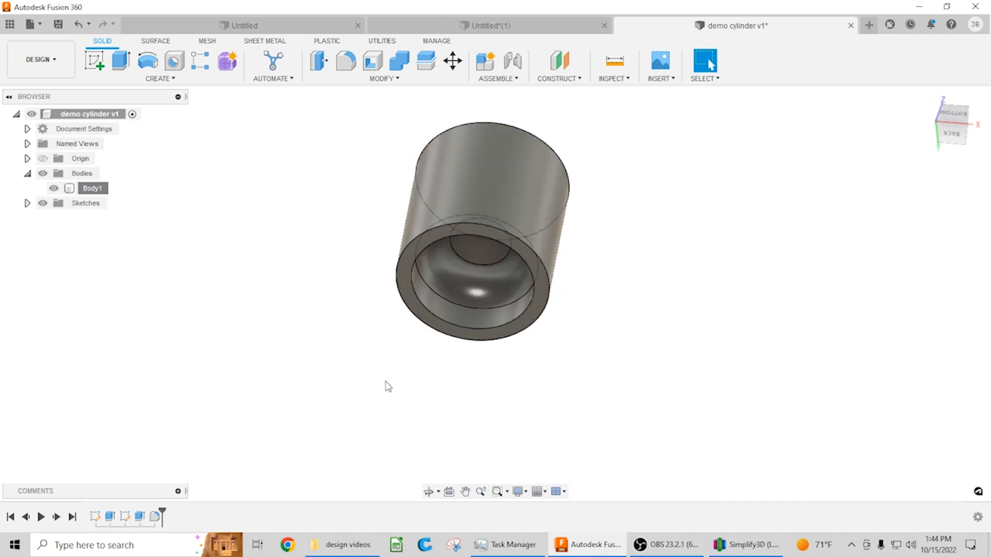
# Center and arrange both cylinders on the bed, slice them and scrub the preview down to layer 41.
pyautogui.click(745, 544)
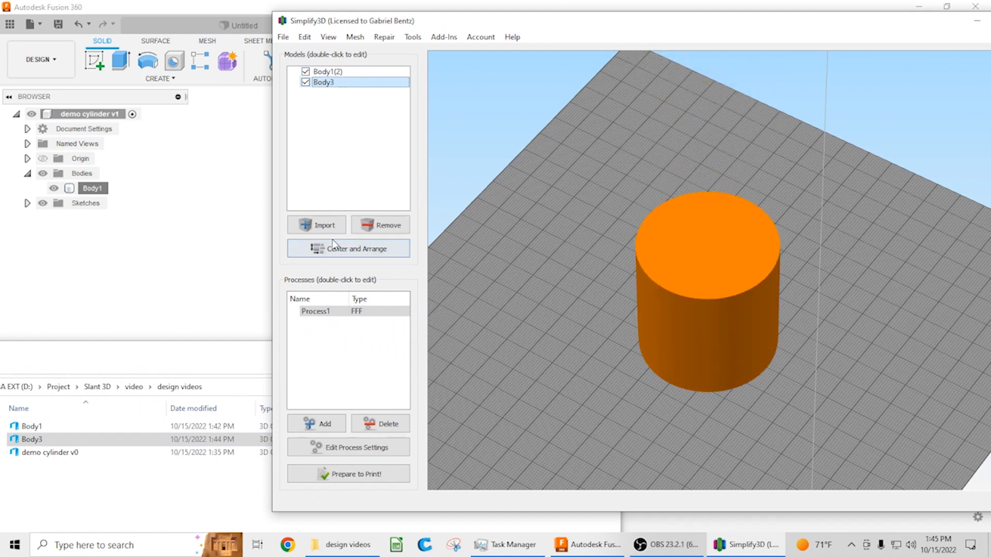
pyautogui.click(348, 249)
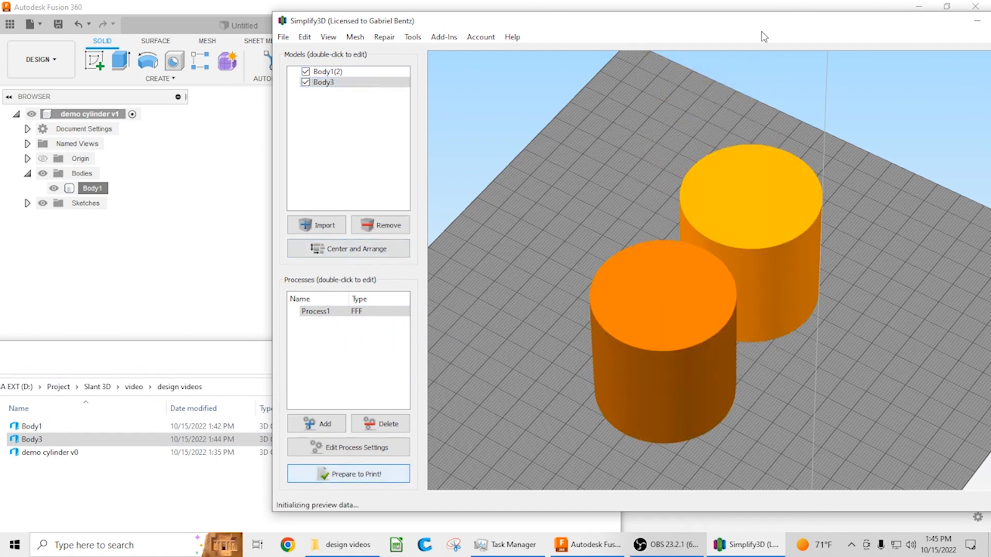
pyautogui.click(347, 474)
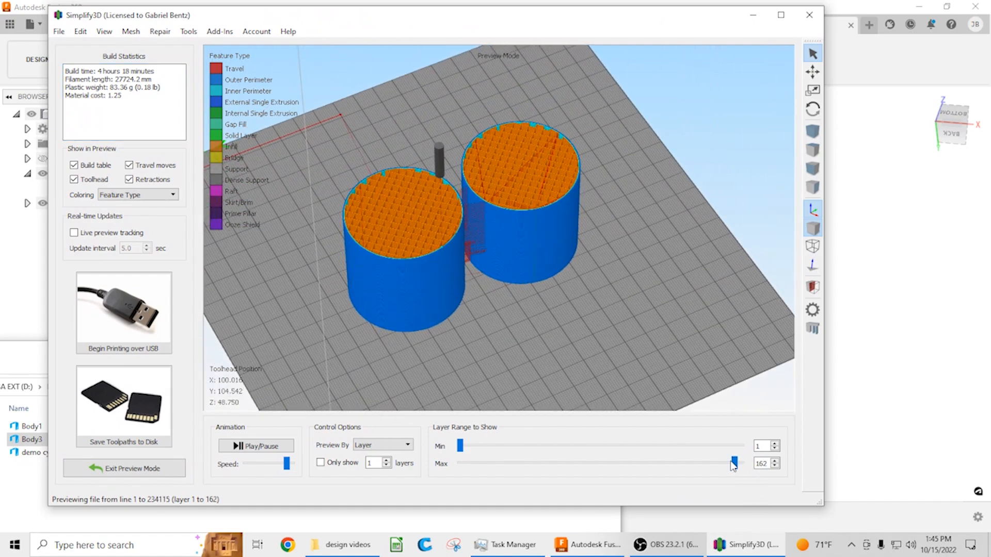
pyautogui.moveTo(732, 463); pyautogui.dragTo(611, 463)
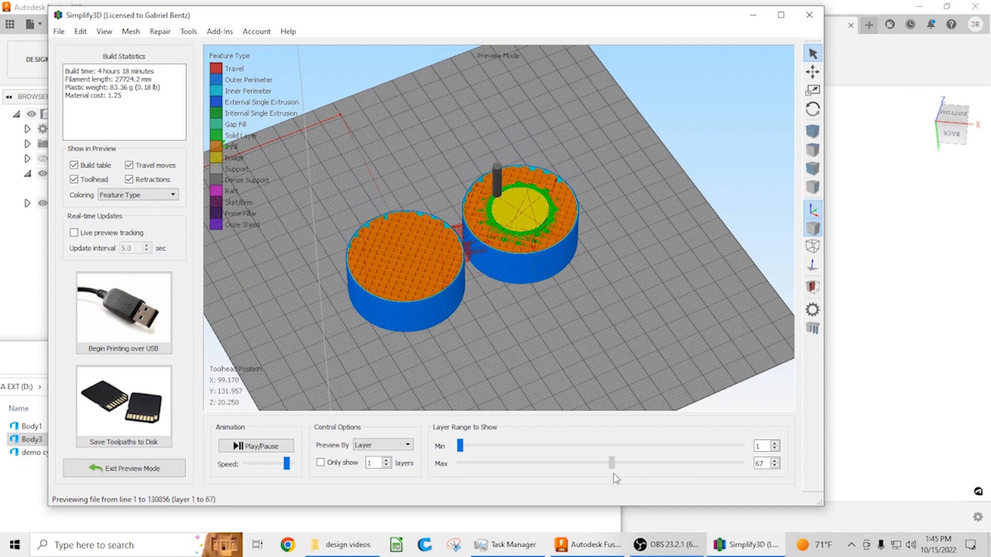
pyautogui.moveTo(610, 463); pyautogui.dragTo(545, 463)
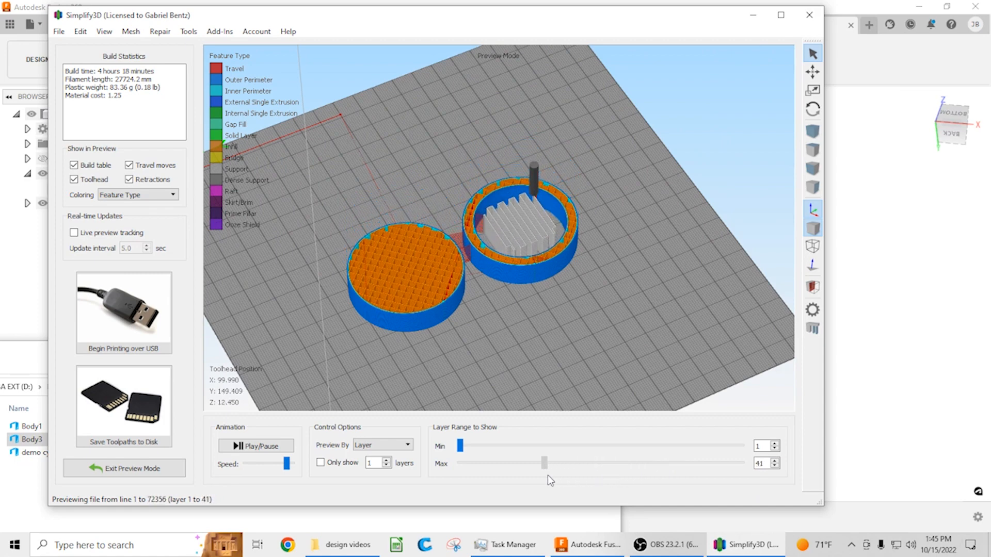
# Turn off Generate Support in the process settings and apply the change.
pyautogui.click(124, 441)
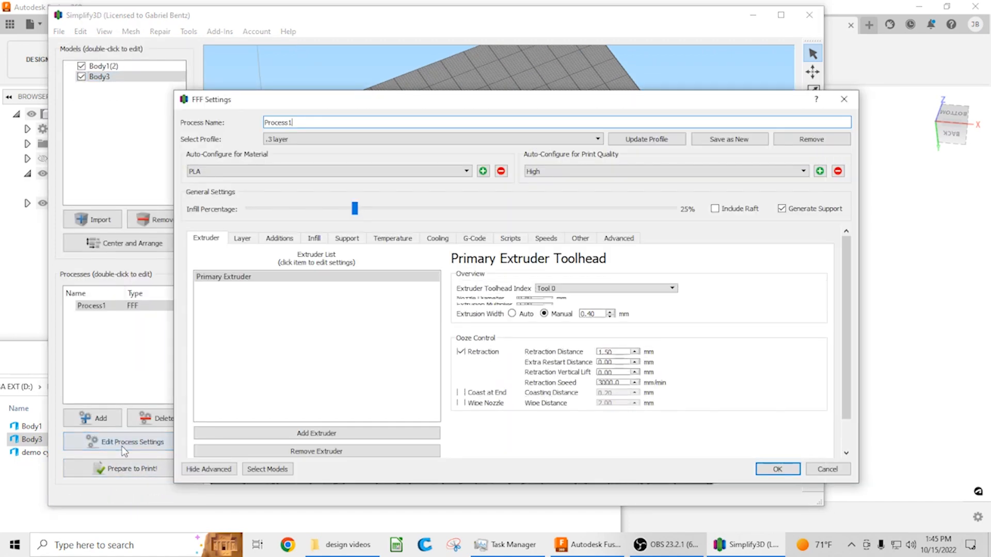
pyautogui.click(346, 239)
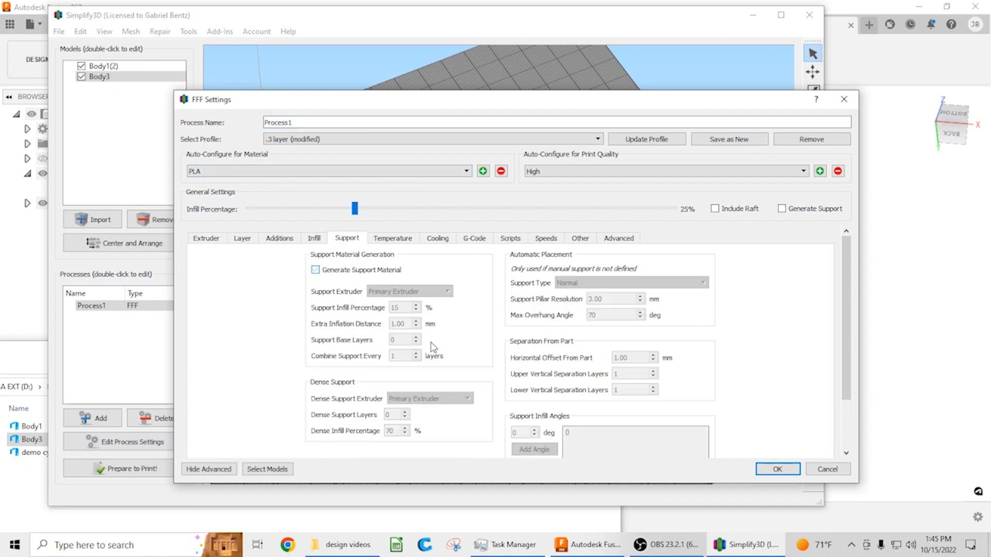
pyautogui.click(776, 468)
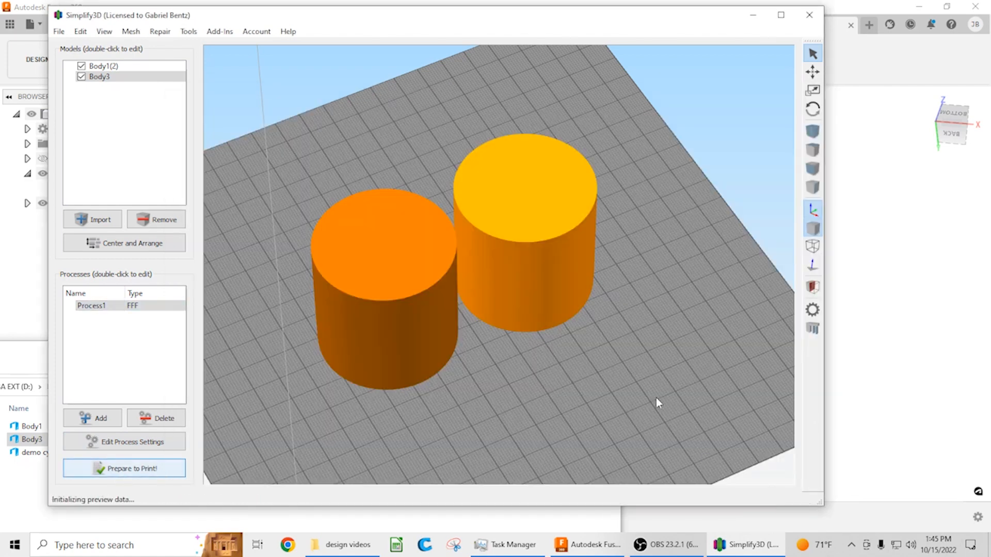
# Reslice without support and step the preview down to the first two layers' thin rings.
pyautogui.click(124, 468)
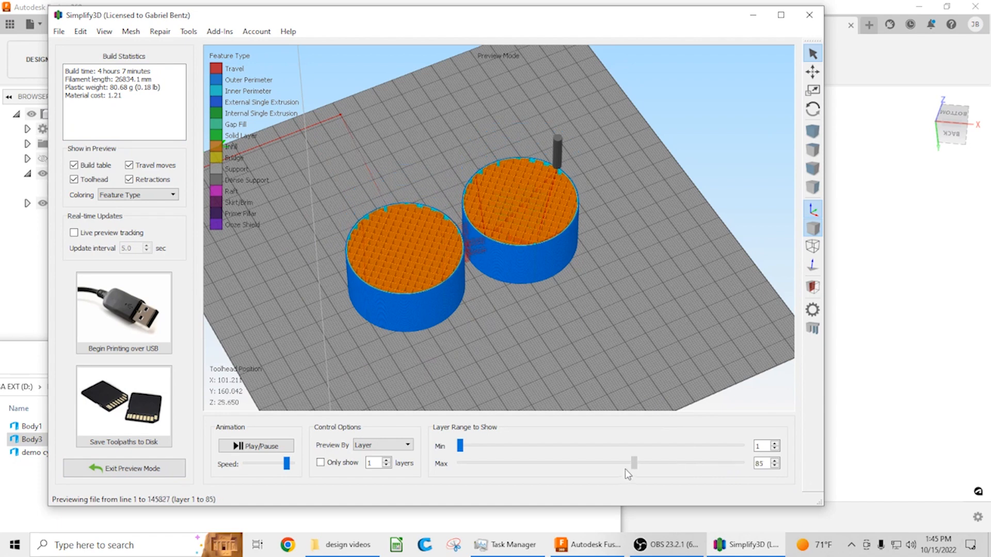
pyautogui.moveTo(634, 463); pyautogui.dragTo(608, 464)
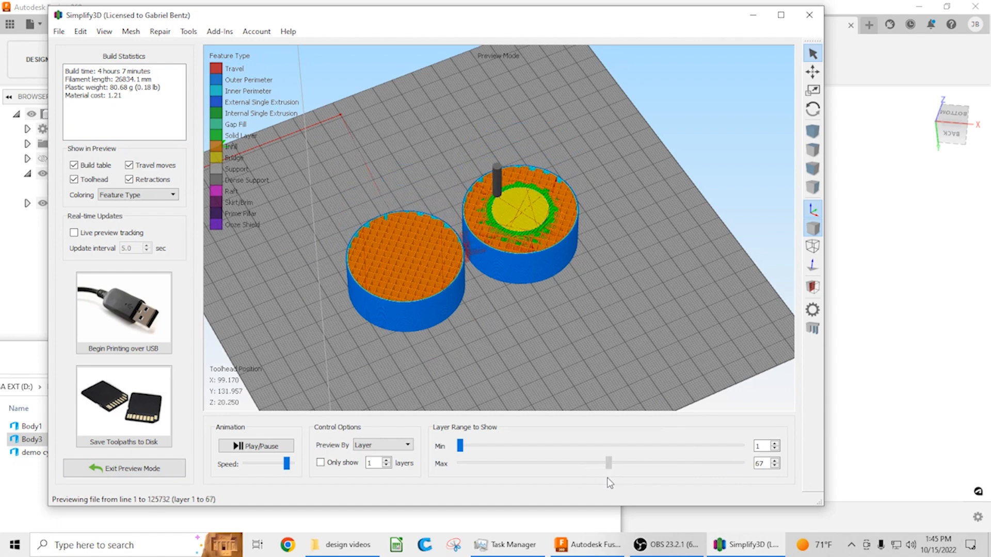
pyautogui.moveTo(609, 463); pyautogui.dragTo(606, 463)
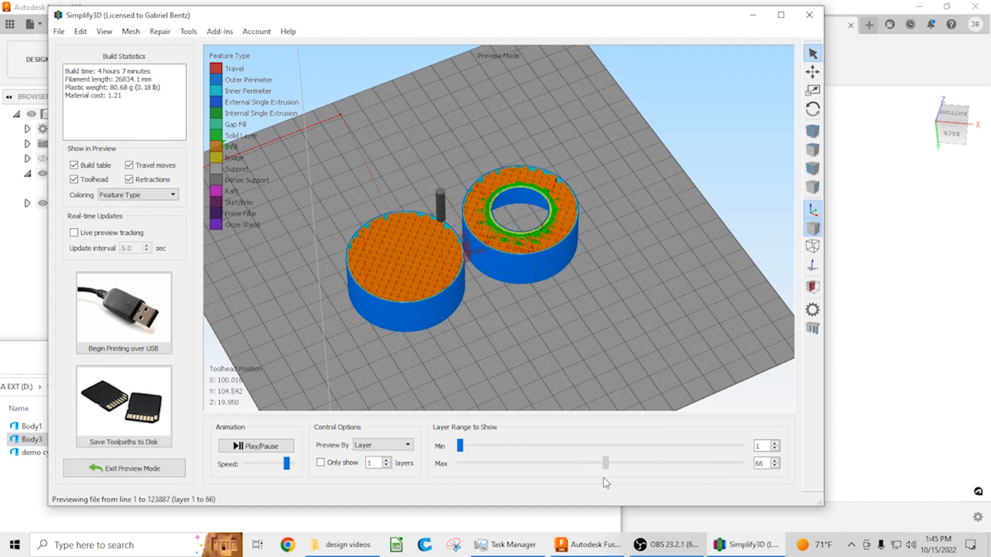
pyautogui.moveTo(605, 464); pyautogui.dragTo(545, 464)
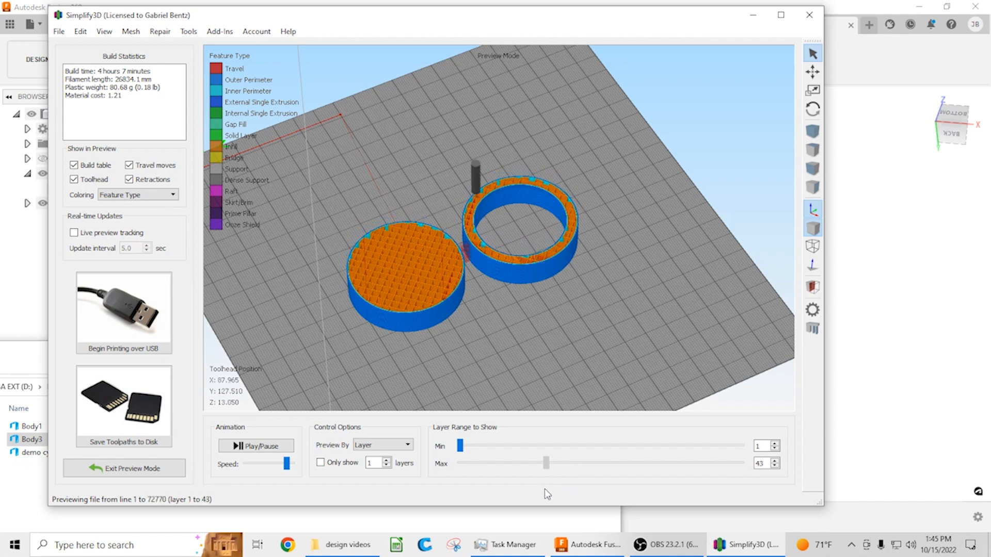
pyautogui.moveTo(546, 463); pyautogui.dragTo(482, 463)
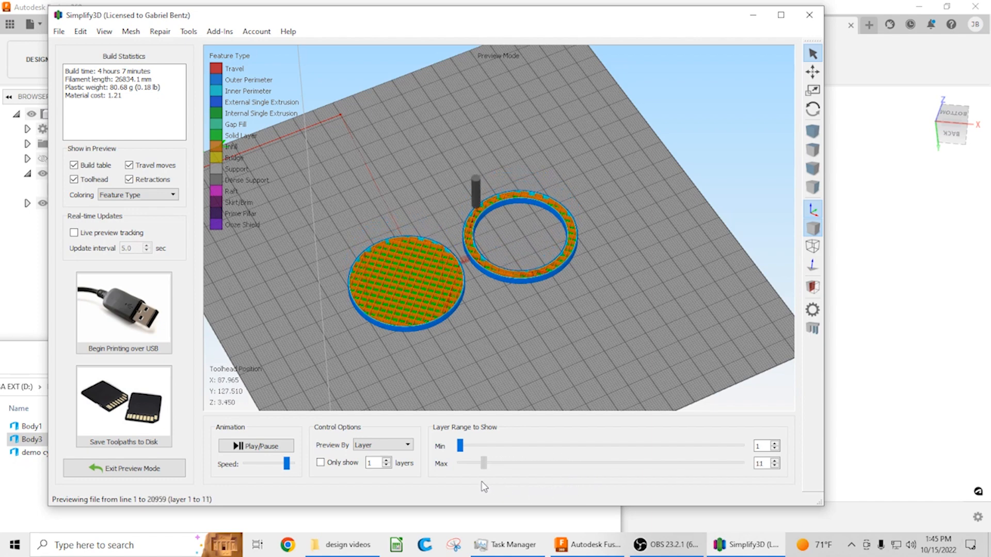
pyautogui.moveTo(482, 463); pyautogui.dragTo(464, 463)
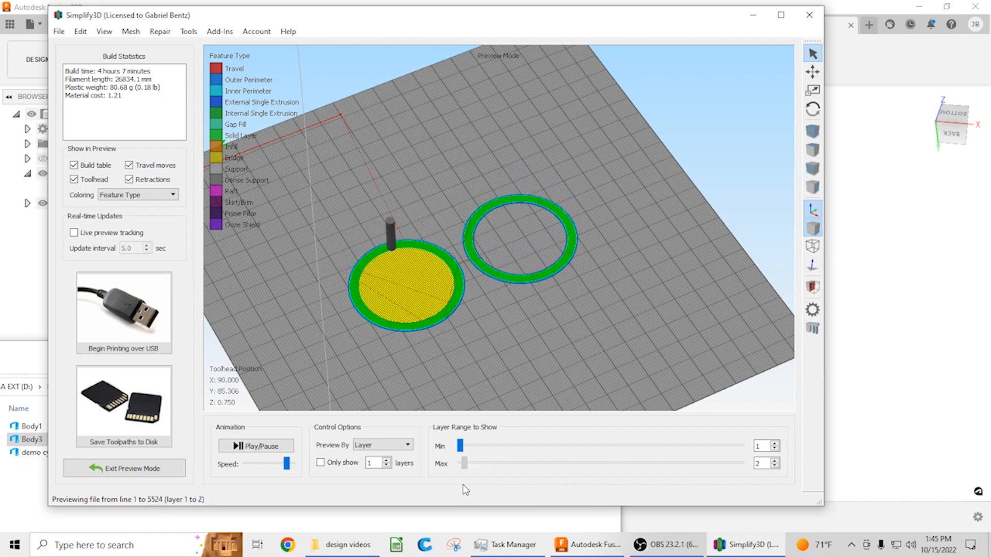
pyautogui.moveTo(464, 464); pyautogui.dragTo(461, 463)
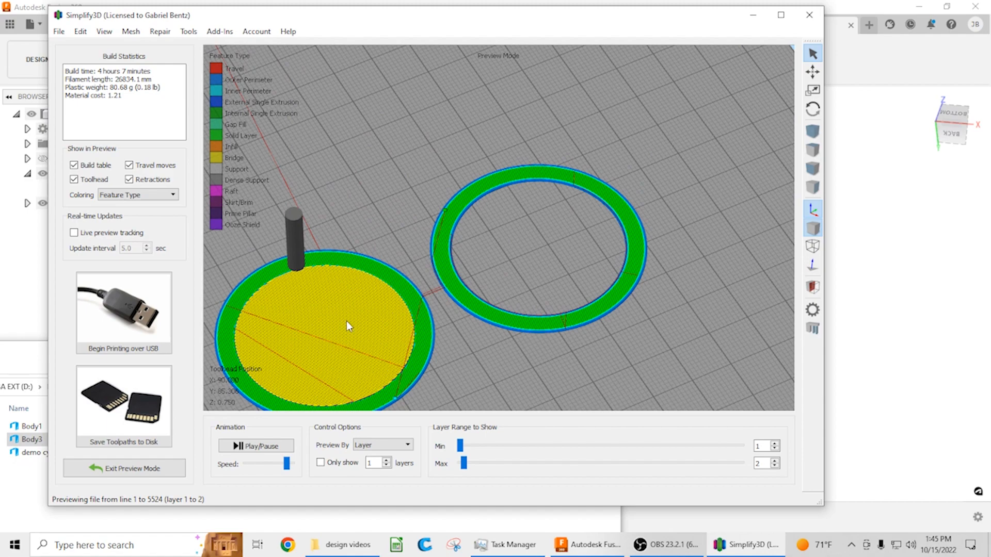
pyautogui.moveTo(464, 464)
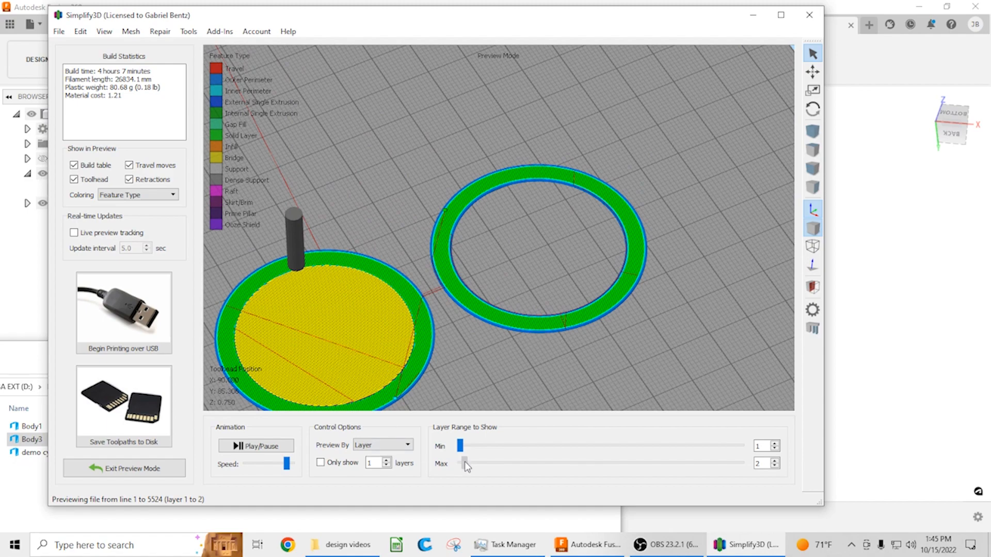
# Scrub the layer range back up through 25 and 66 to the full 166 layers.
pyautogui.moveTo(461, 464); pyautogui.dragTo(512, 463)
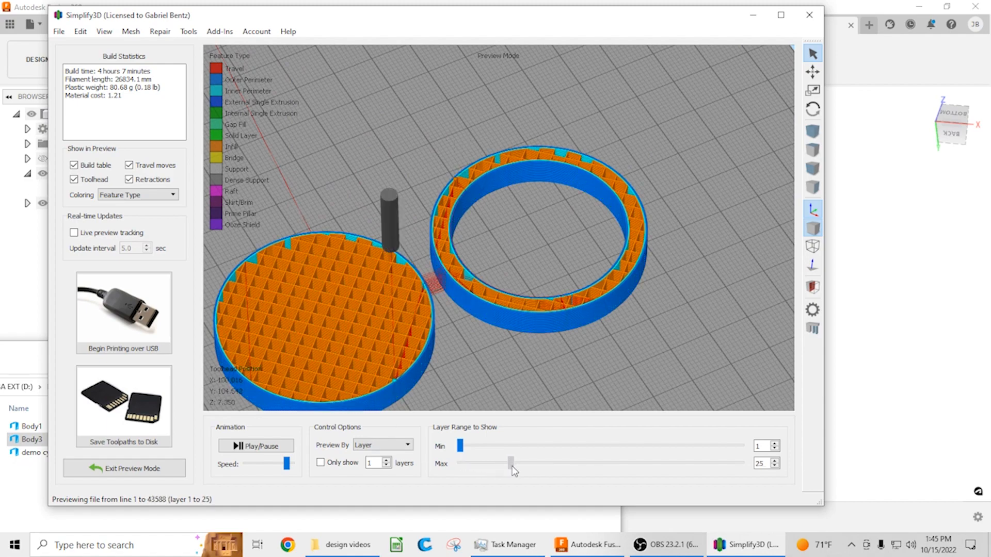
pyautogui.moveTo(512, 462); pyautogui.dragTo(604, 463)
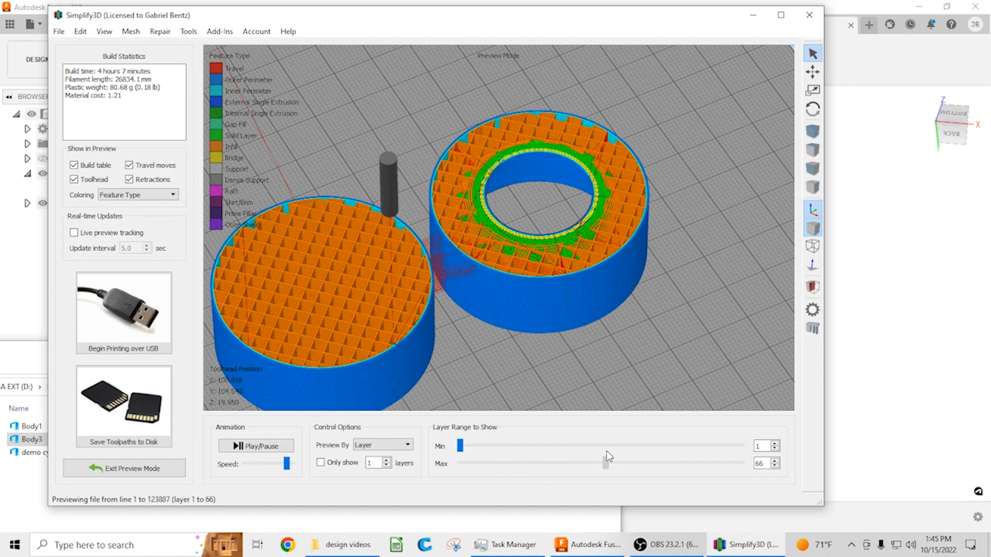
pyautogui.moveTo(604, 464); pyautogui.dragTo(741, 464)
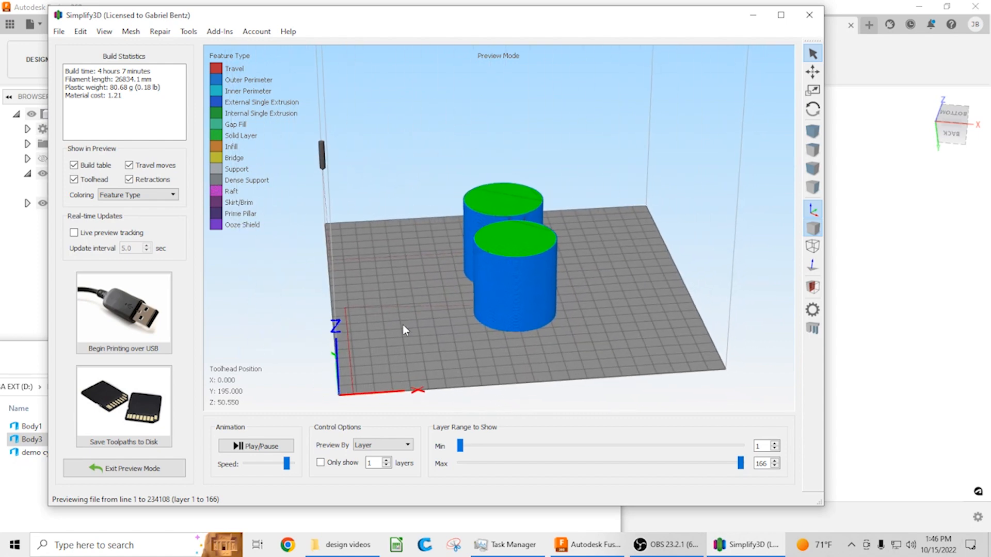
# Scrub the Max layer slider down to the first layer, where both cylinders show as thin rings, then back up.
pyautogui.moveTo(405, 328); pyautogui.dragTo(663, 328)
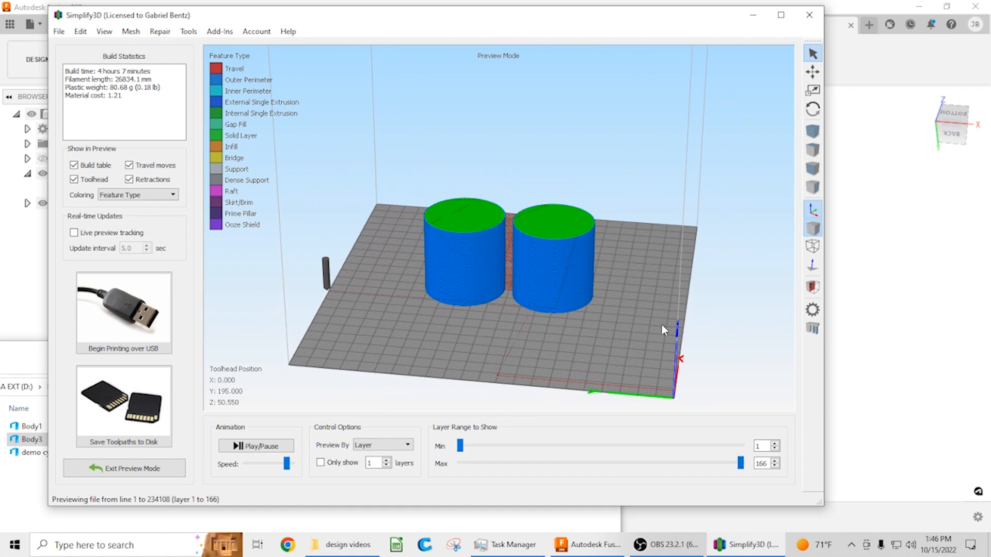
pyautogui.moveTo(740, 463); pyautogui.dragTo(522, 463)
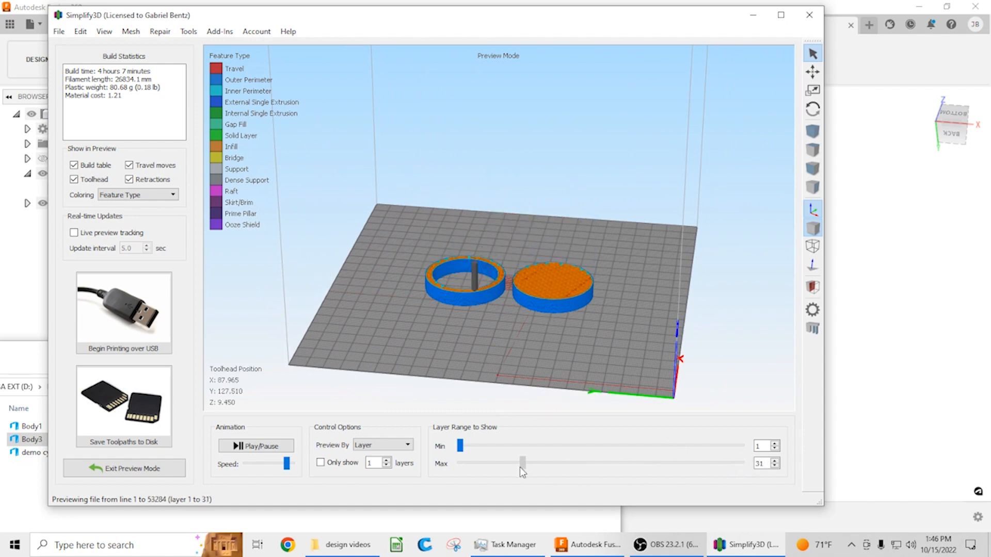
pyautogui.moveTo(522, 463); pyautogui.dragTo(492, 464)
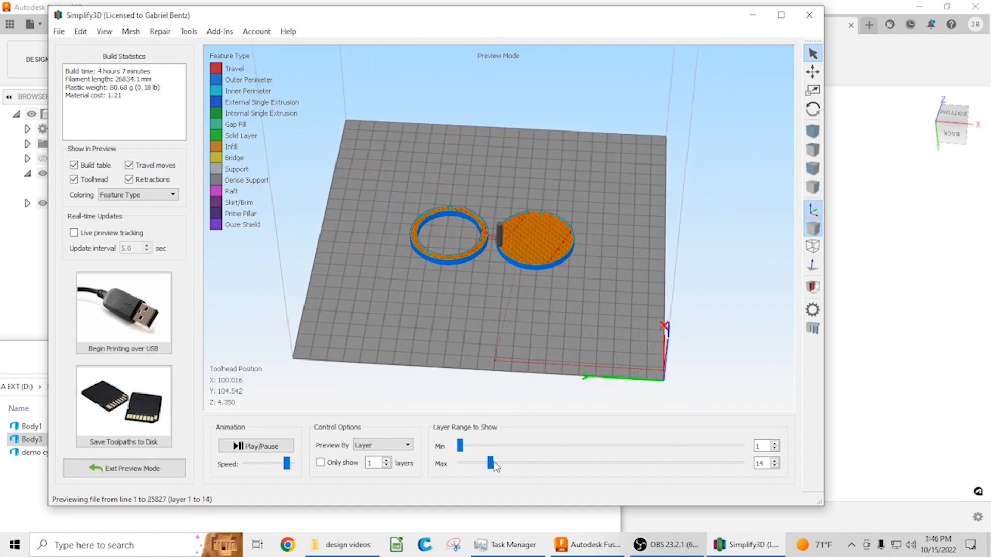
pyautogui.moveTo(493, 463); pyautogui.dragTo(461, 463)
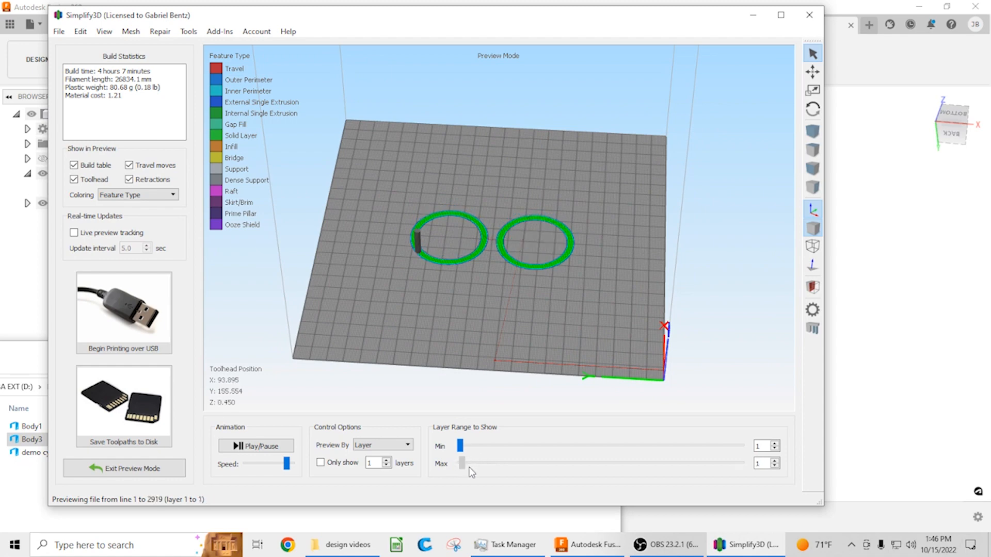
pyautogui.moveTo(462, 463); pyautogui.dragTo(732, 463)
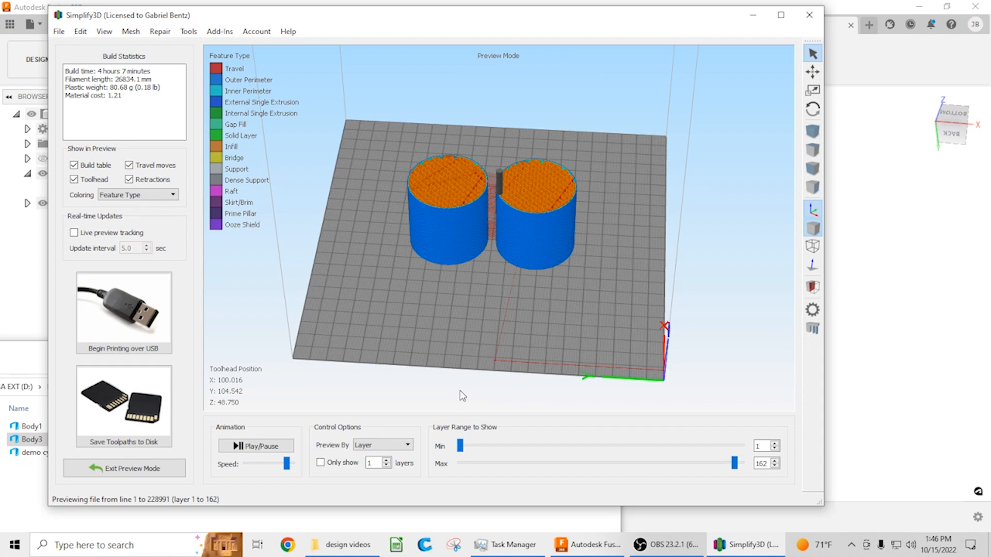
pyautogui.moveTo(456, 367)
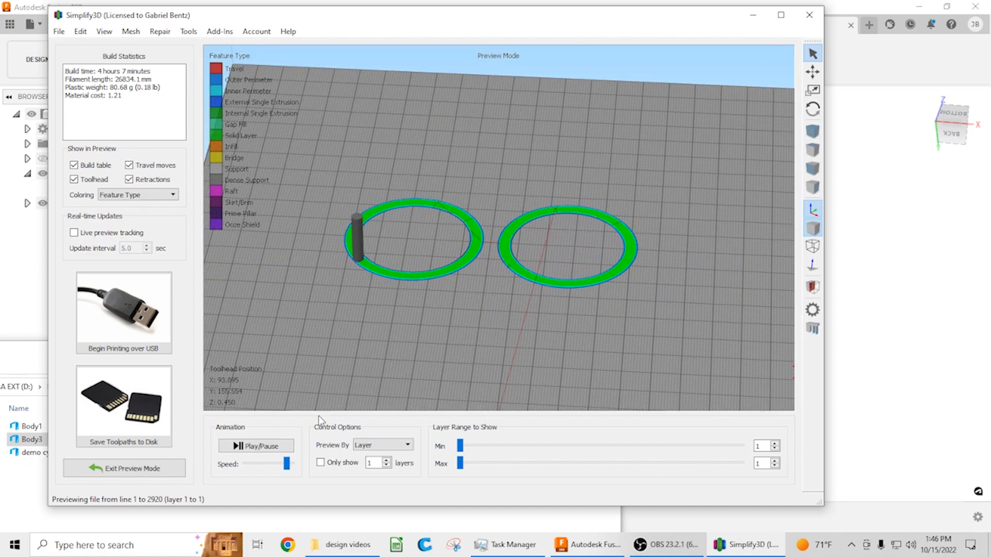
pyautogui.moveTo(431, 380)
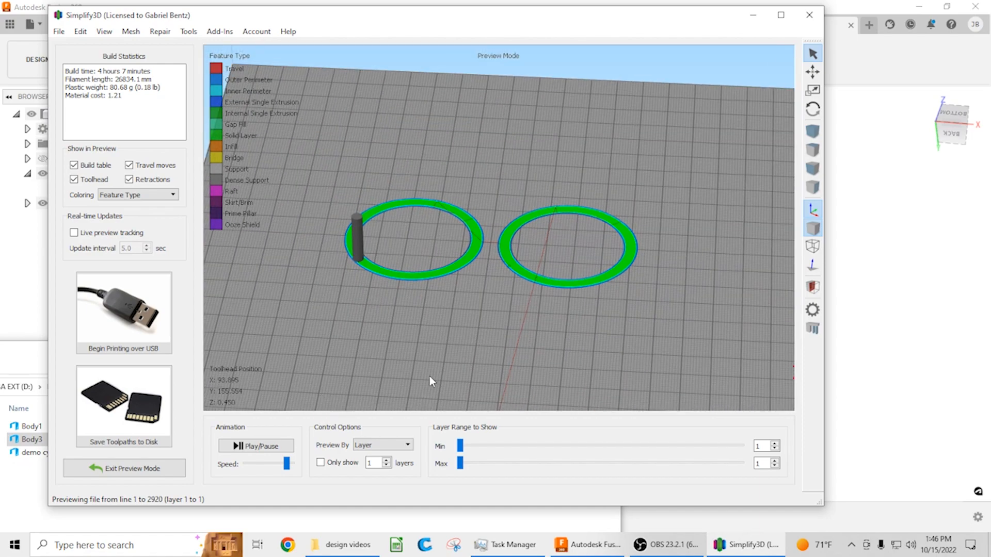